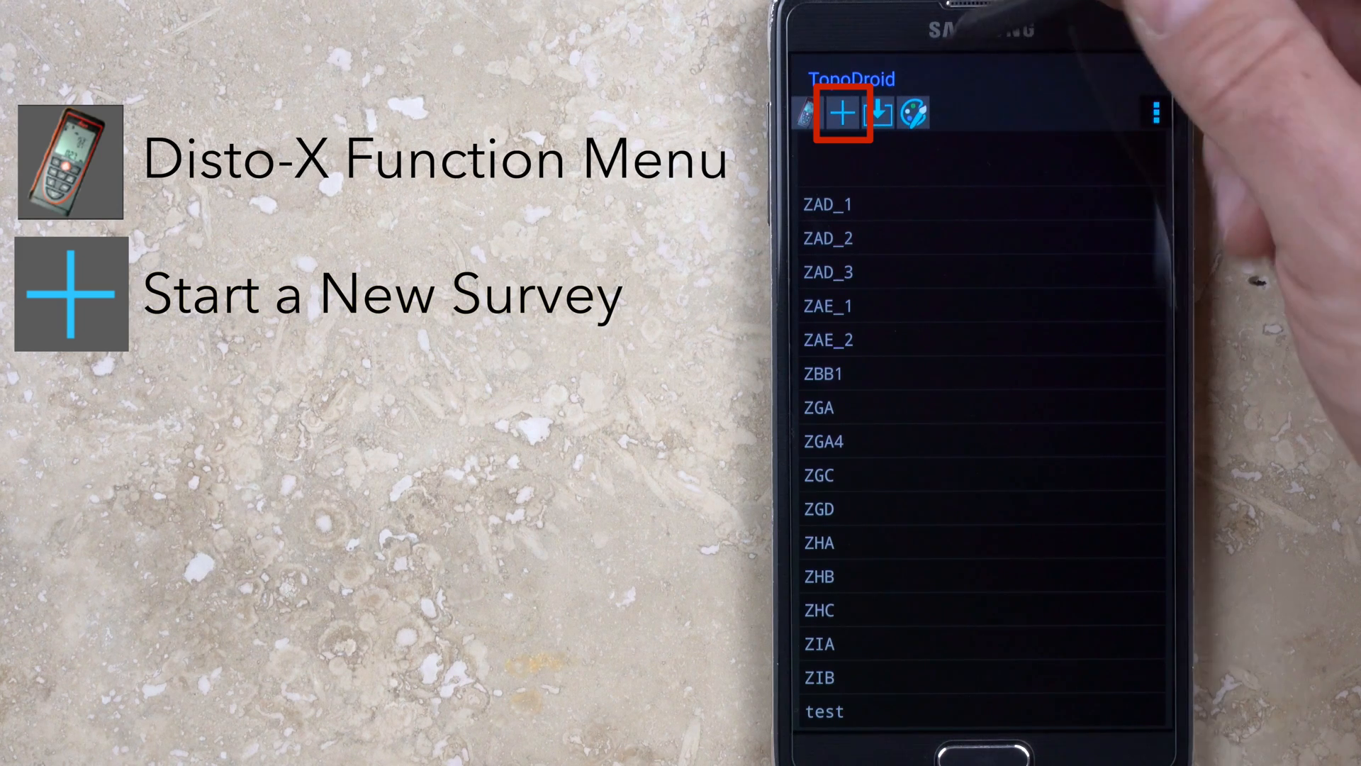
Browse the list of survey archives available to import.
left_click(875, 115)
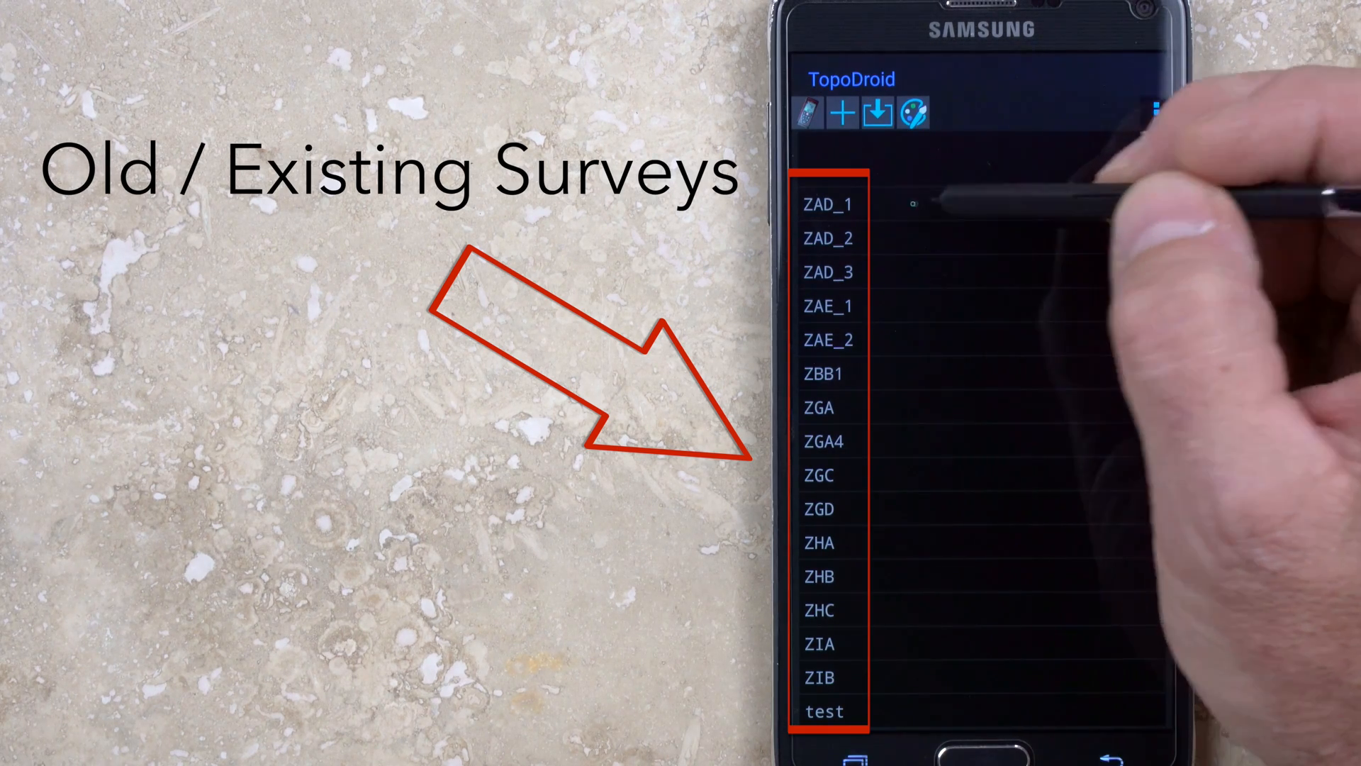
left_click(827, 204)
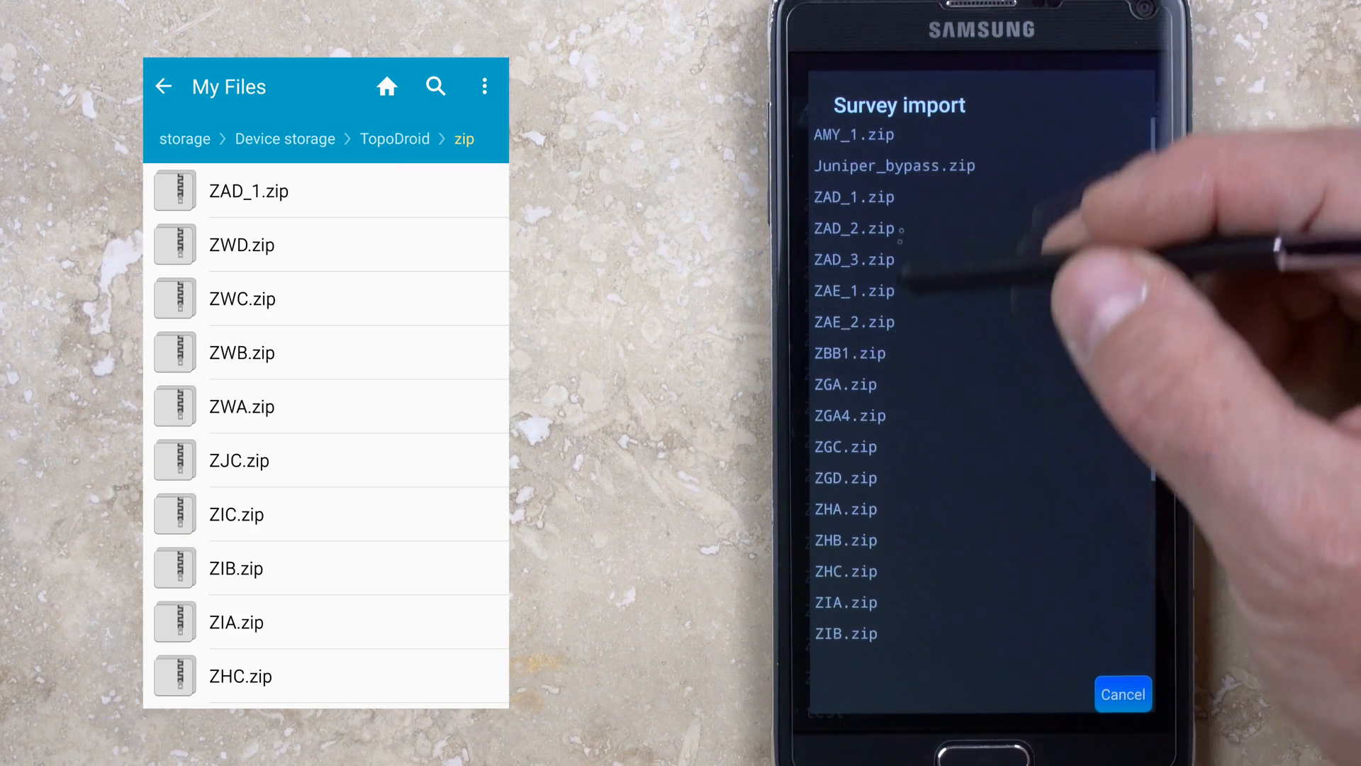
scroll("down", 3)
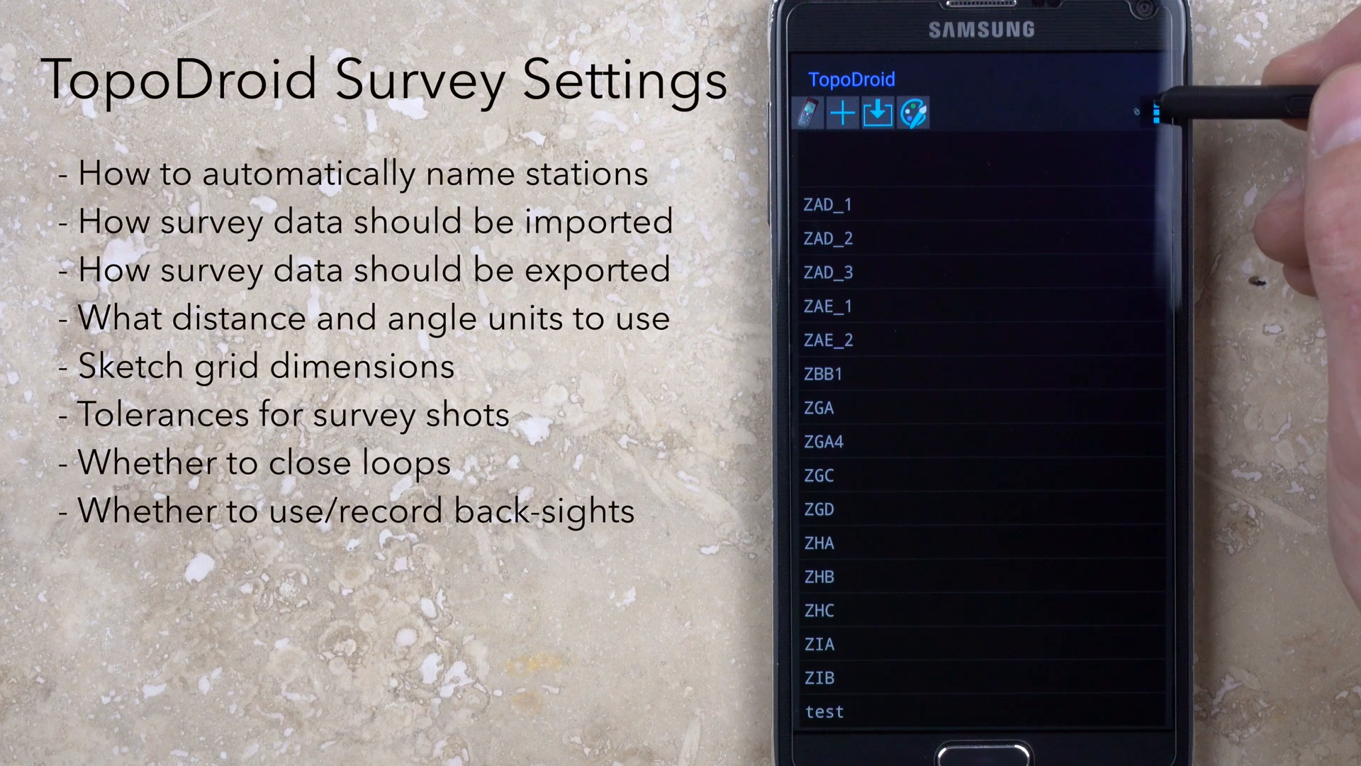
Look over the Survey Data settings, then start a new survey.
left_click(1157, 113)
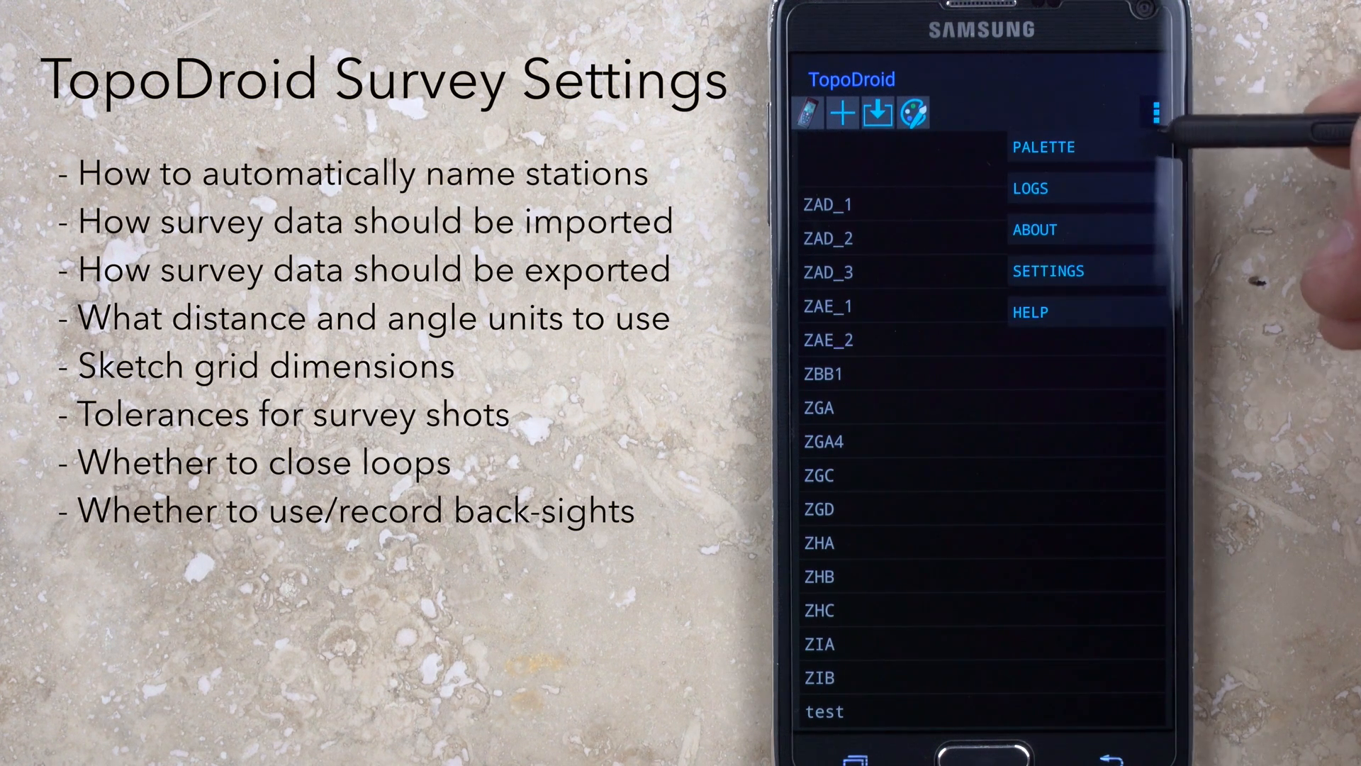
left_click(1047, 271)
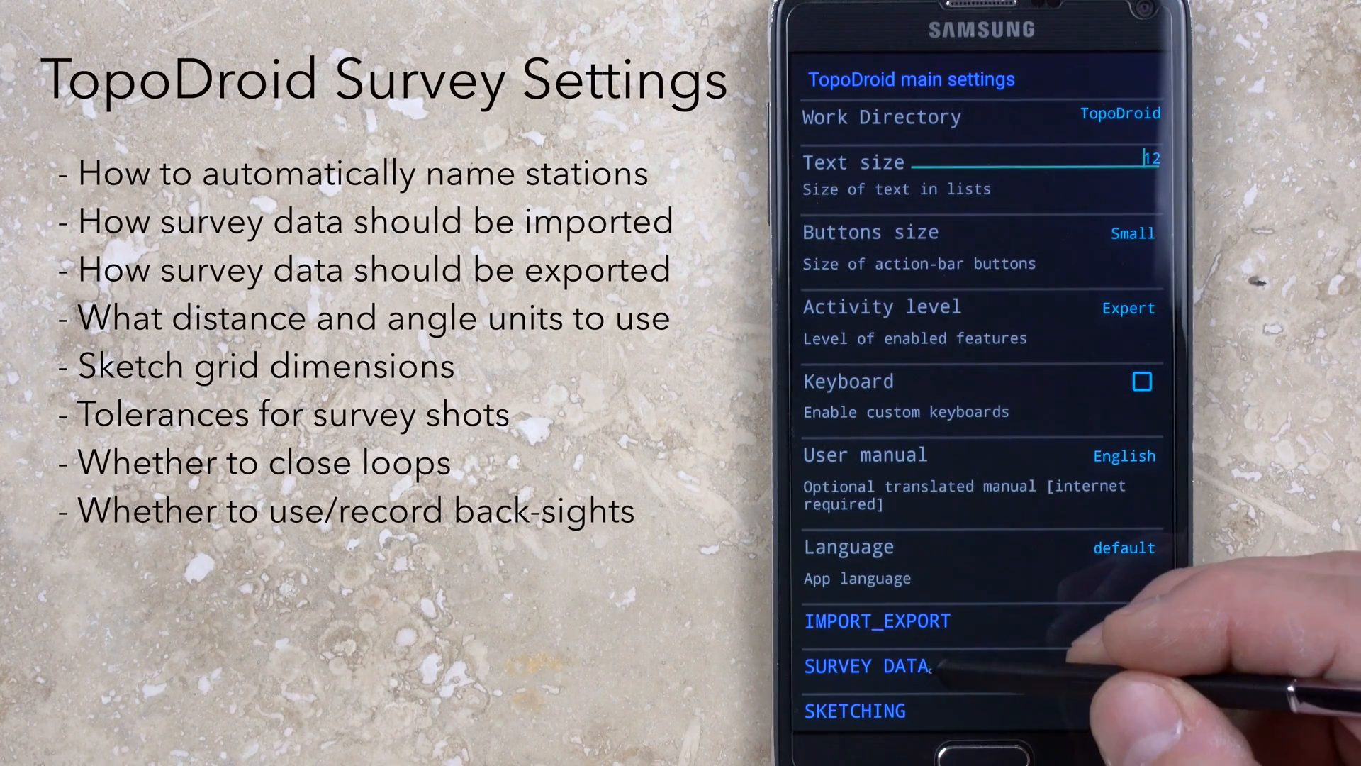
left_click(866, 665)
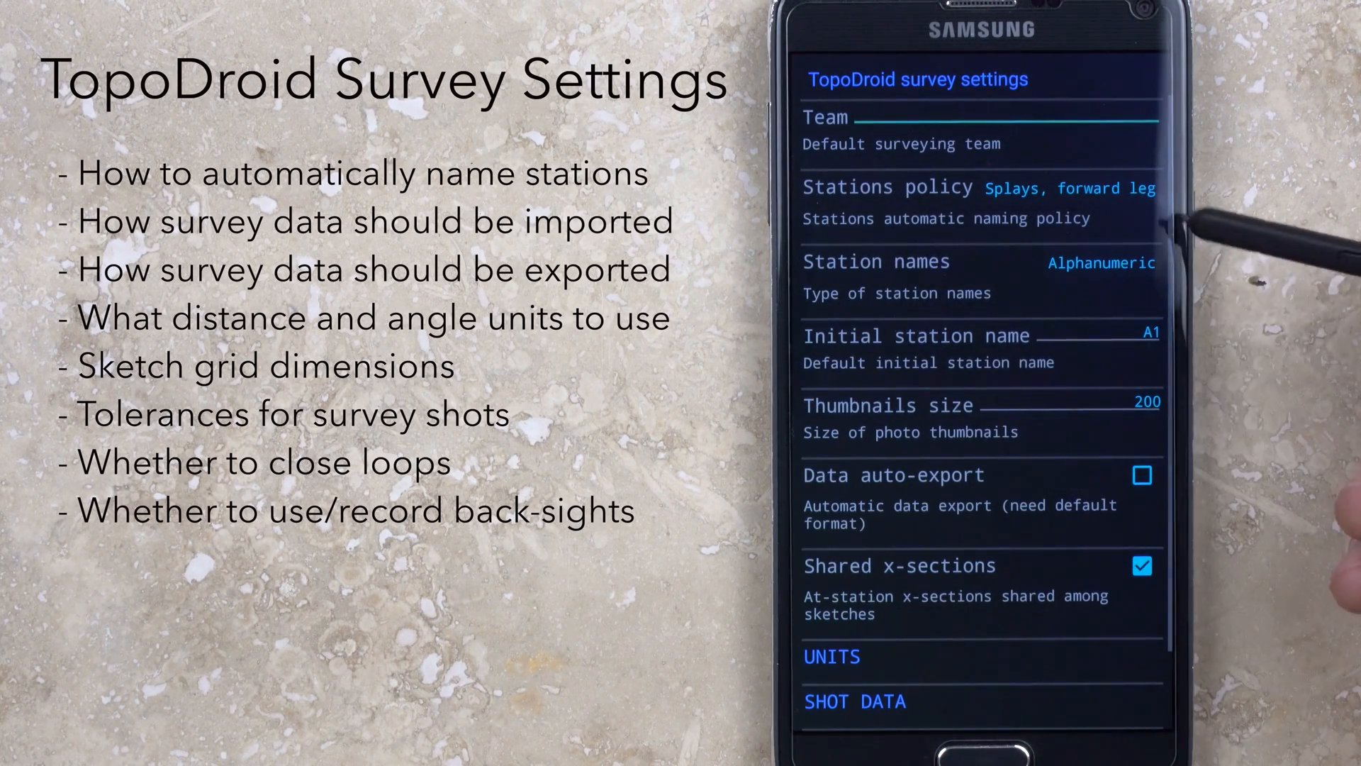
mouse_move(1128, 286)
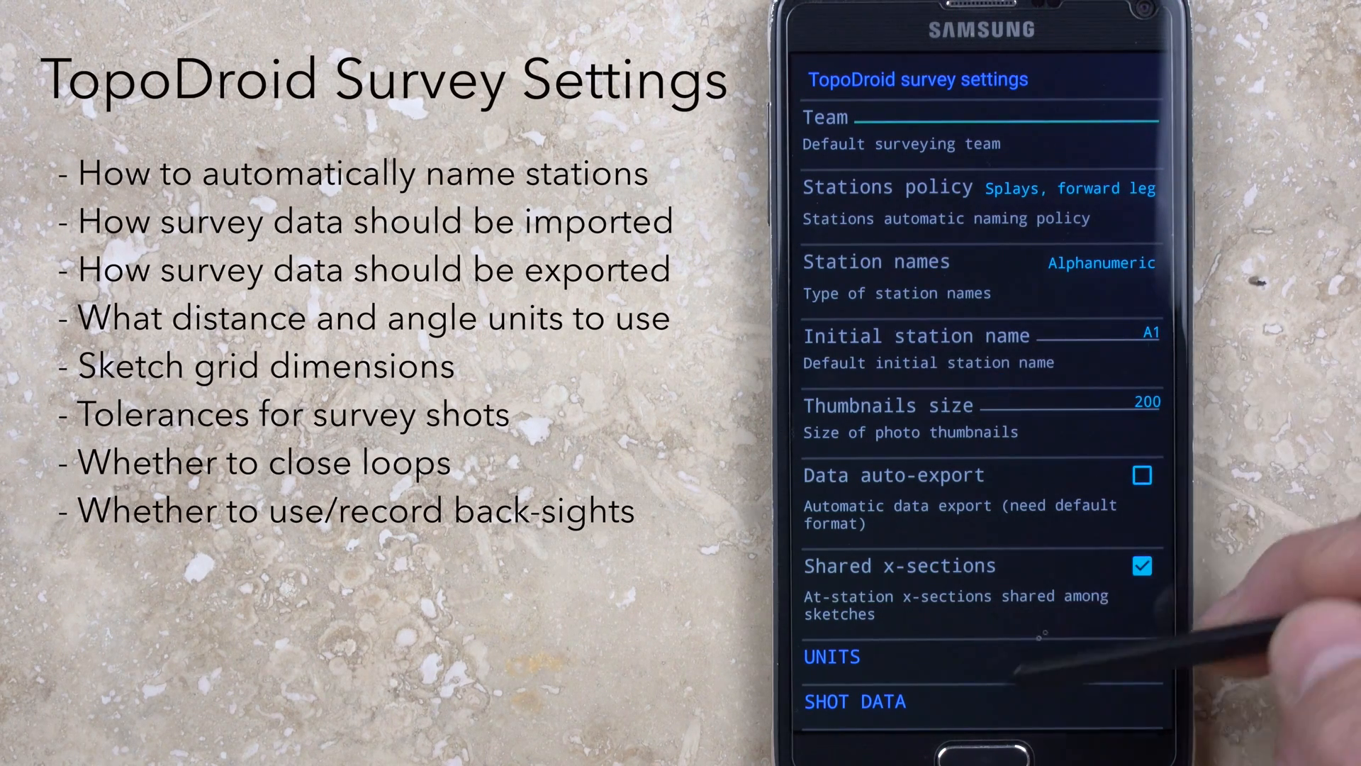
left_click(830, 657)
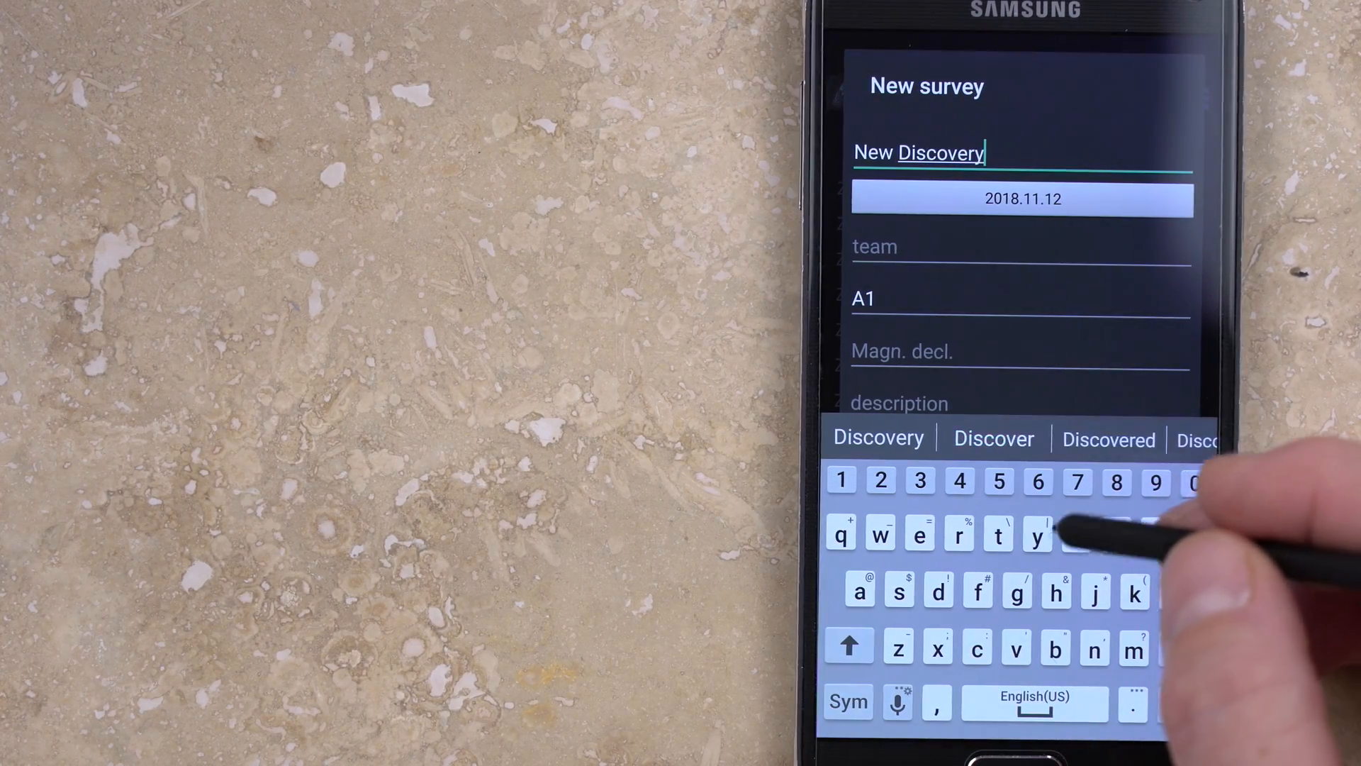
Enter team 'Dere' and start station UR1, disable private X-sections, and save the survey.
left_click(1020, 246)
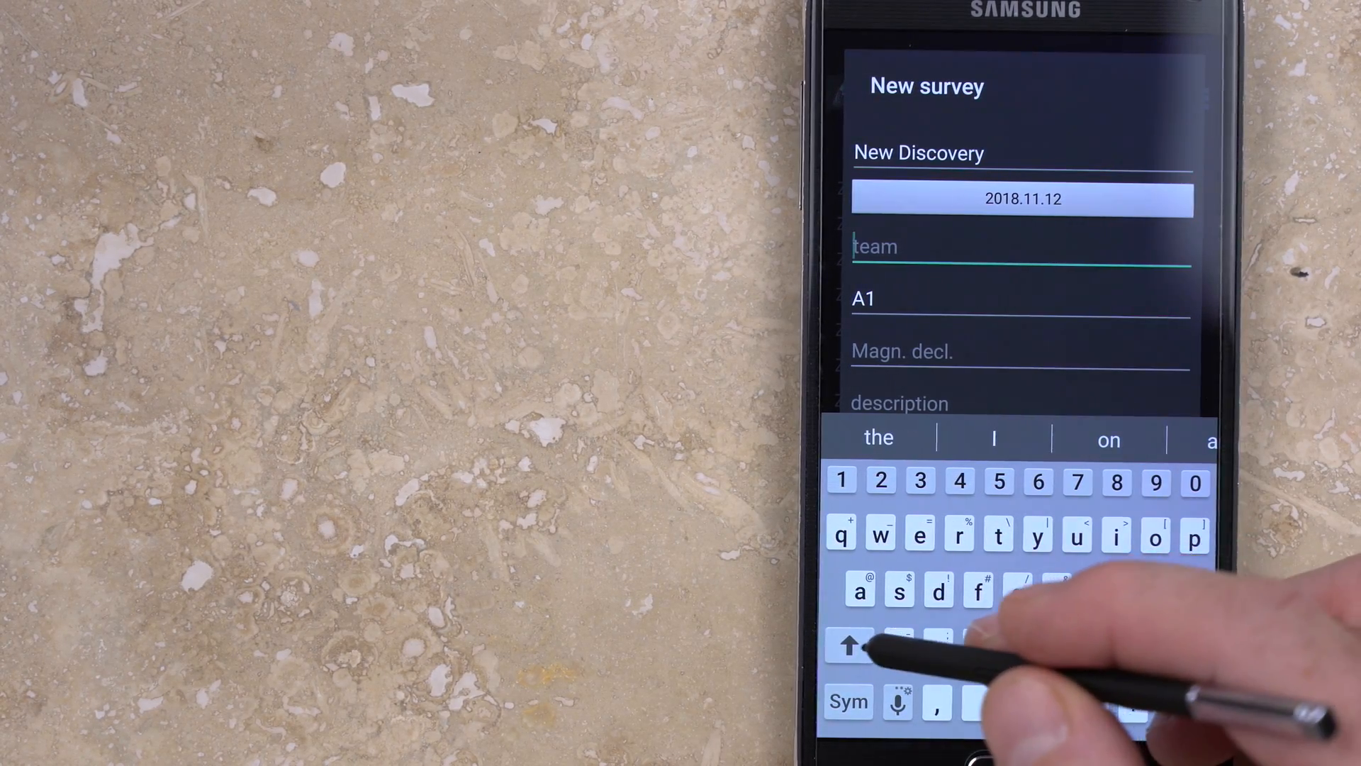
type("Derek Bristol, Elaine Scott, Corry Maize")
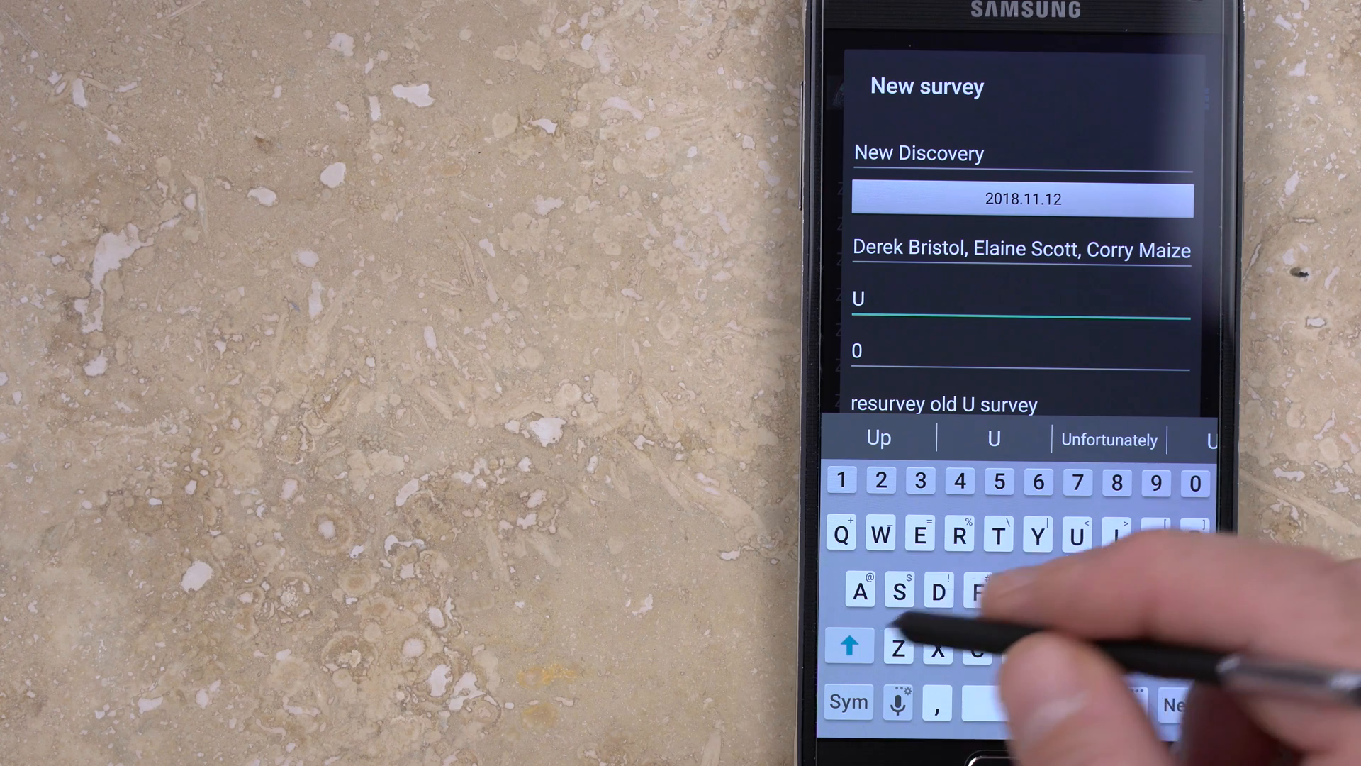
type("UR1")
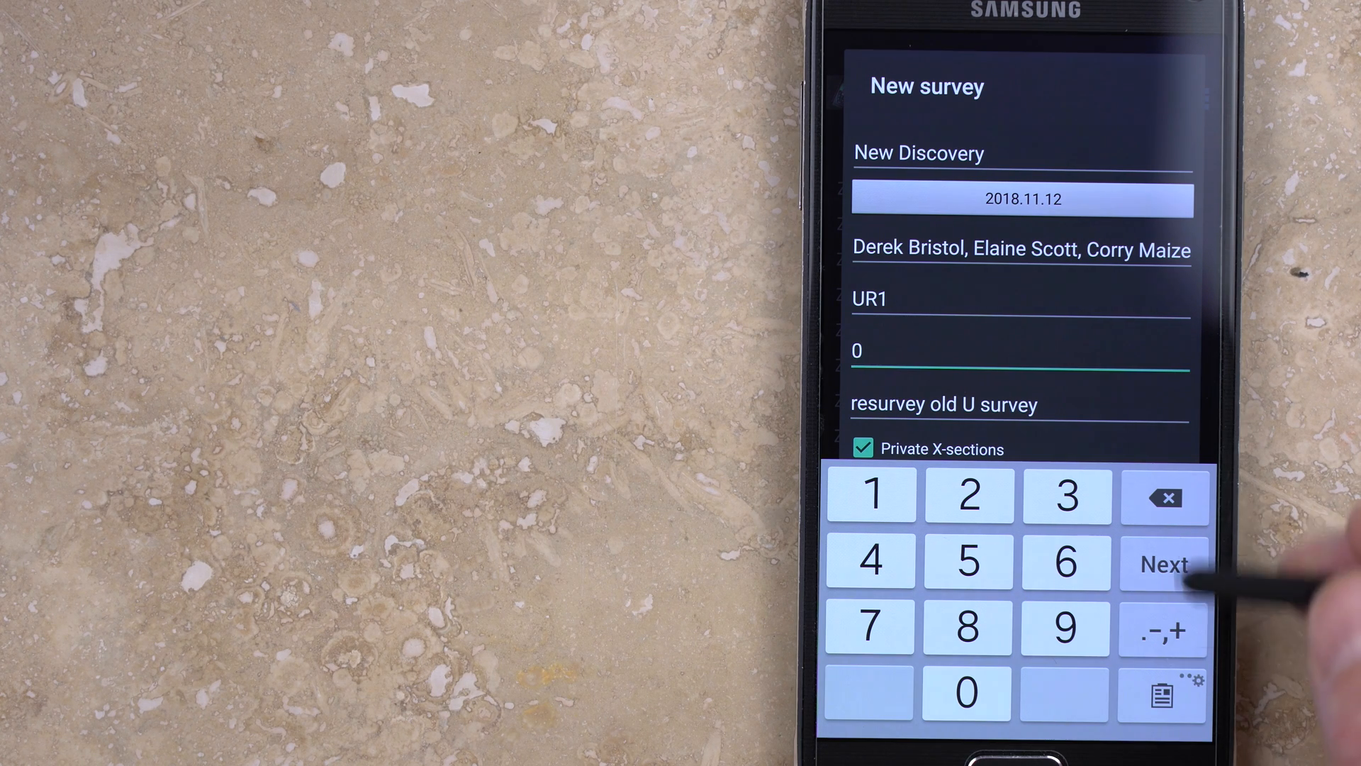
left_click(862, 449)
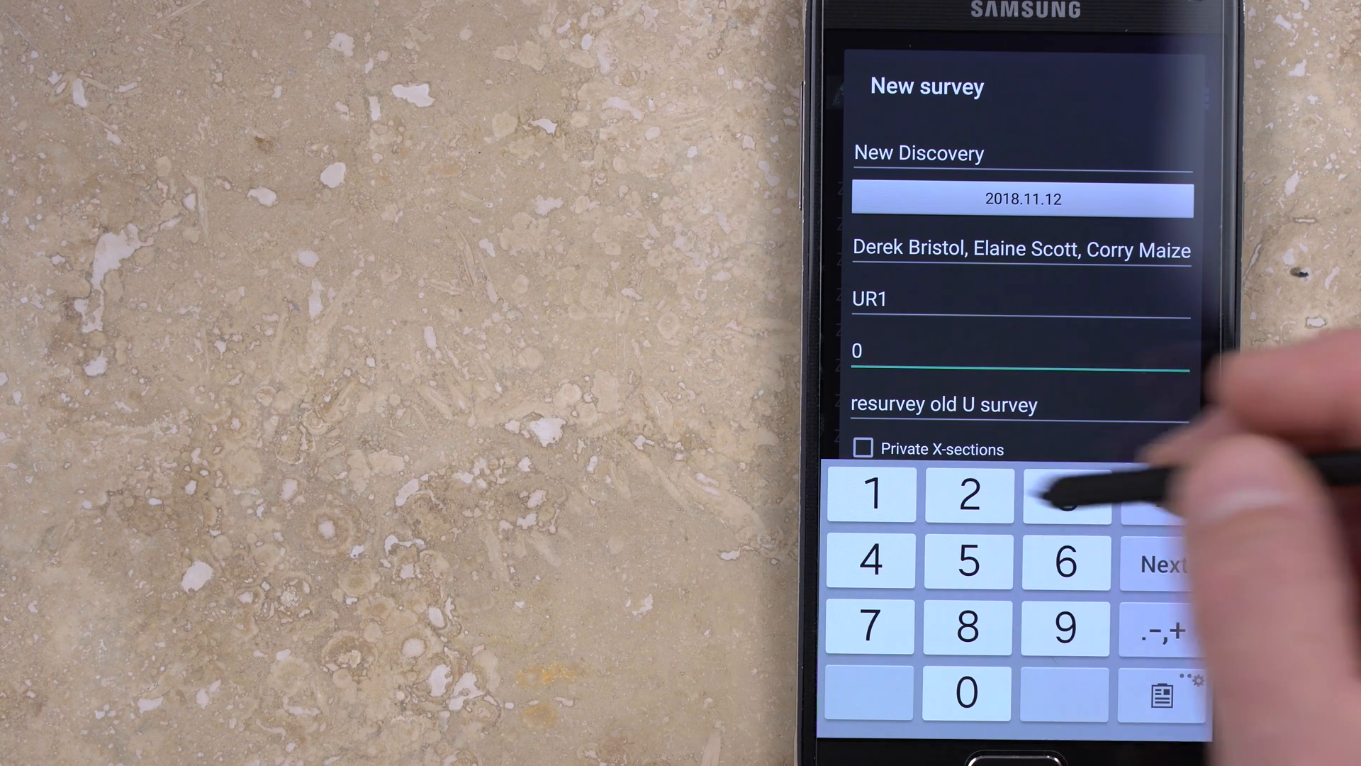
left_click(942, 404)
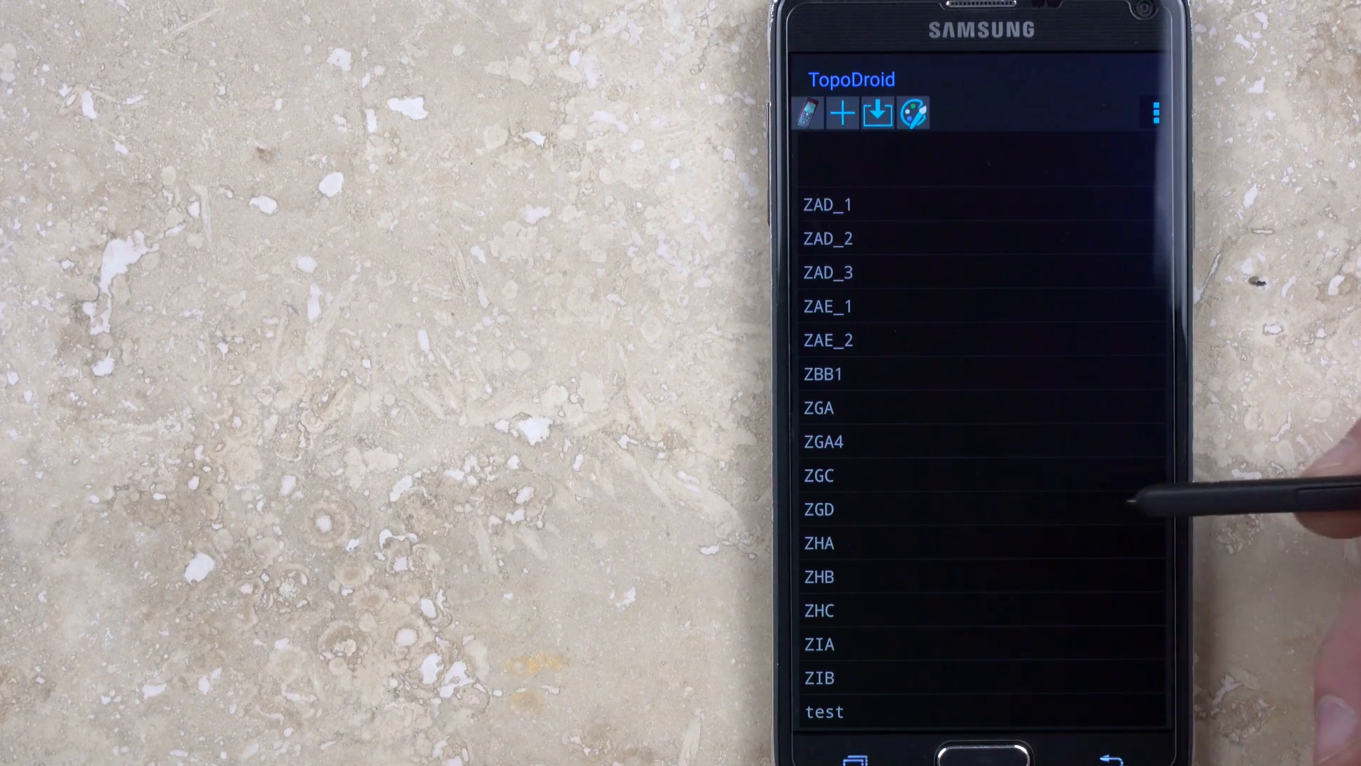
Open the ZGD survey's shot list, then view and close its menu help page.
left_click(817, 509)
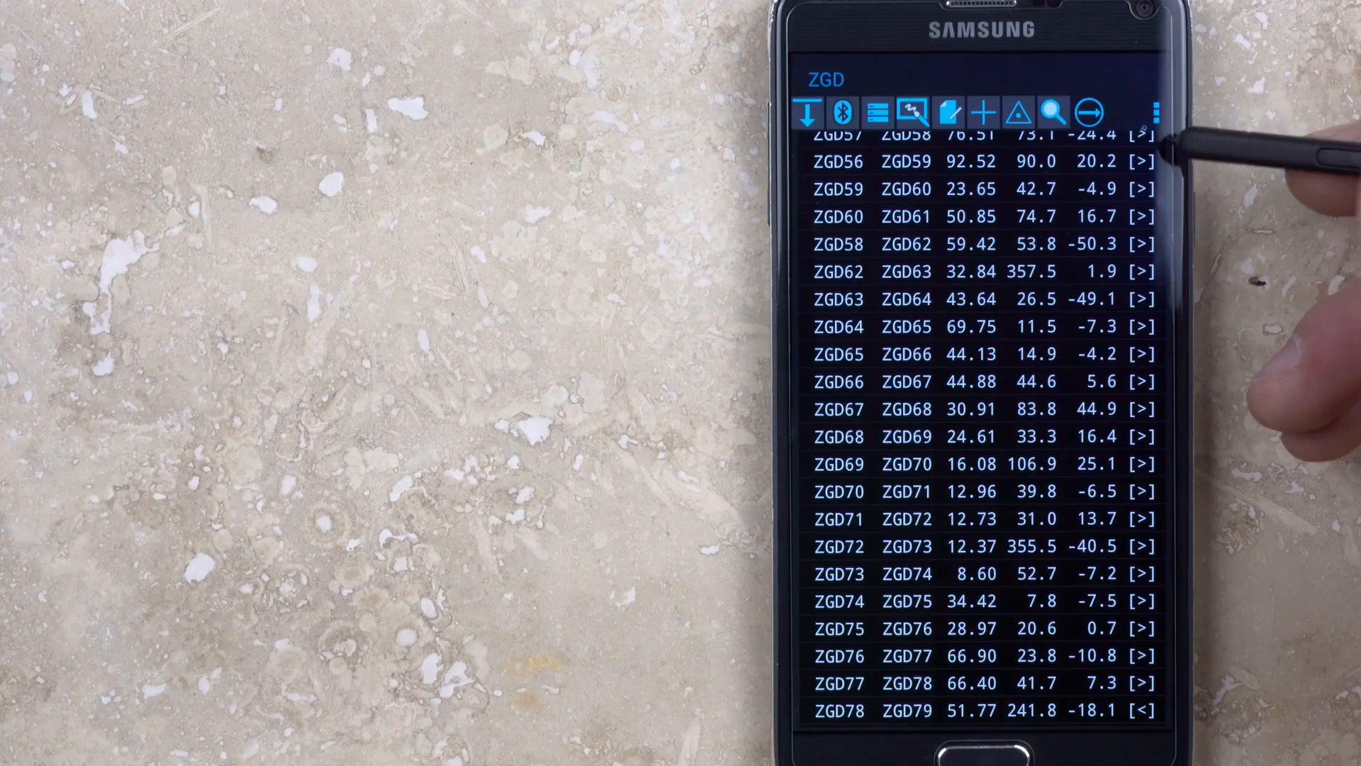
left_click(1154, 114)
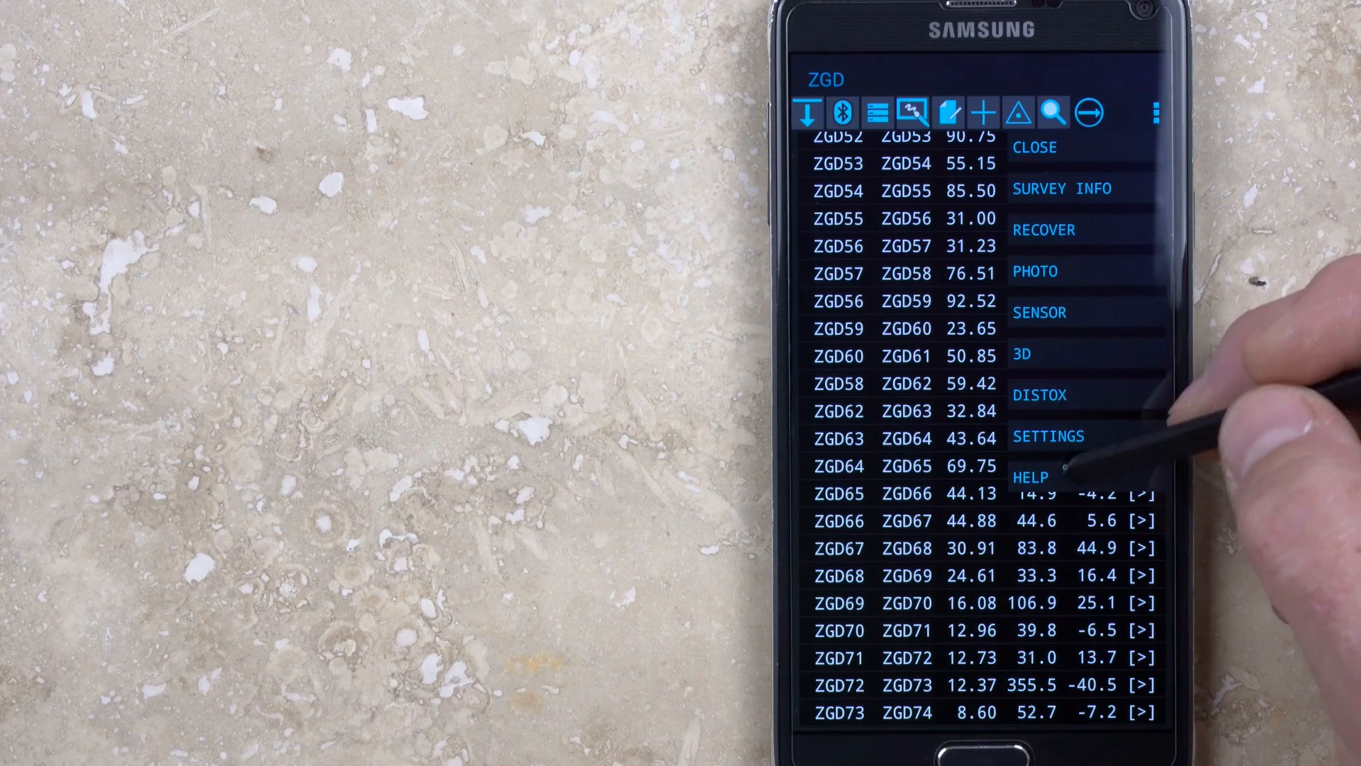
left_click(1029, 476)
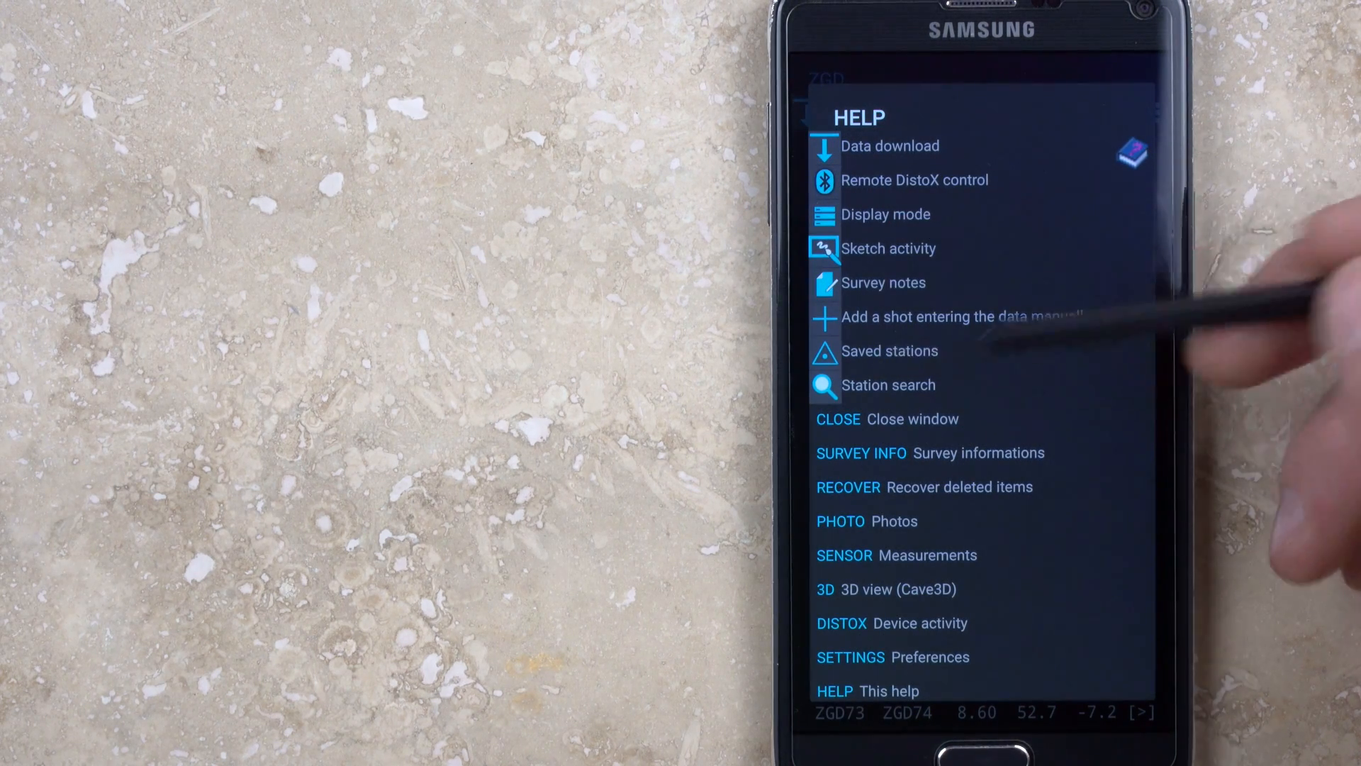
left_click(837, 419)
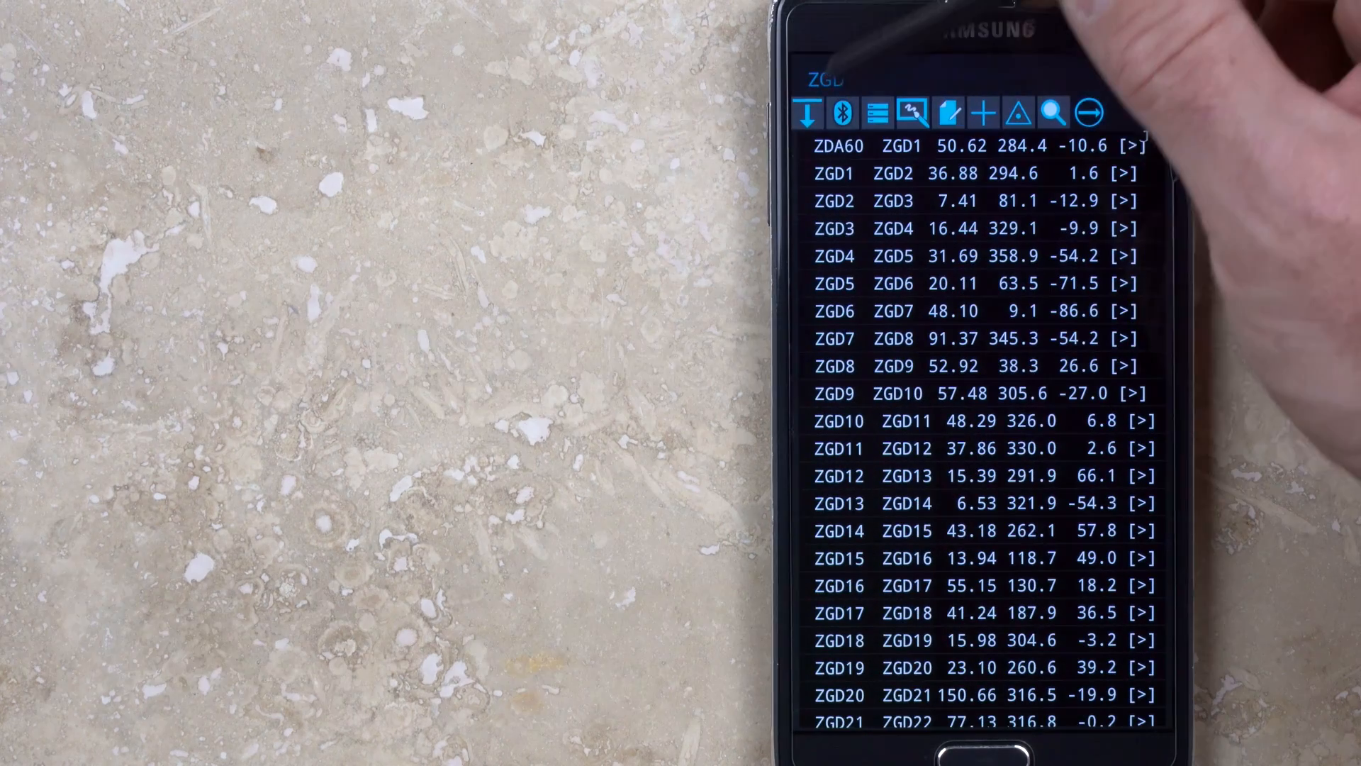
left_click(808, 113)
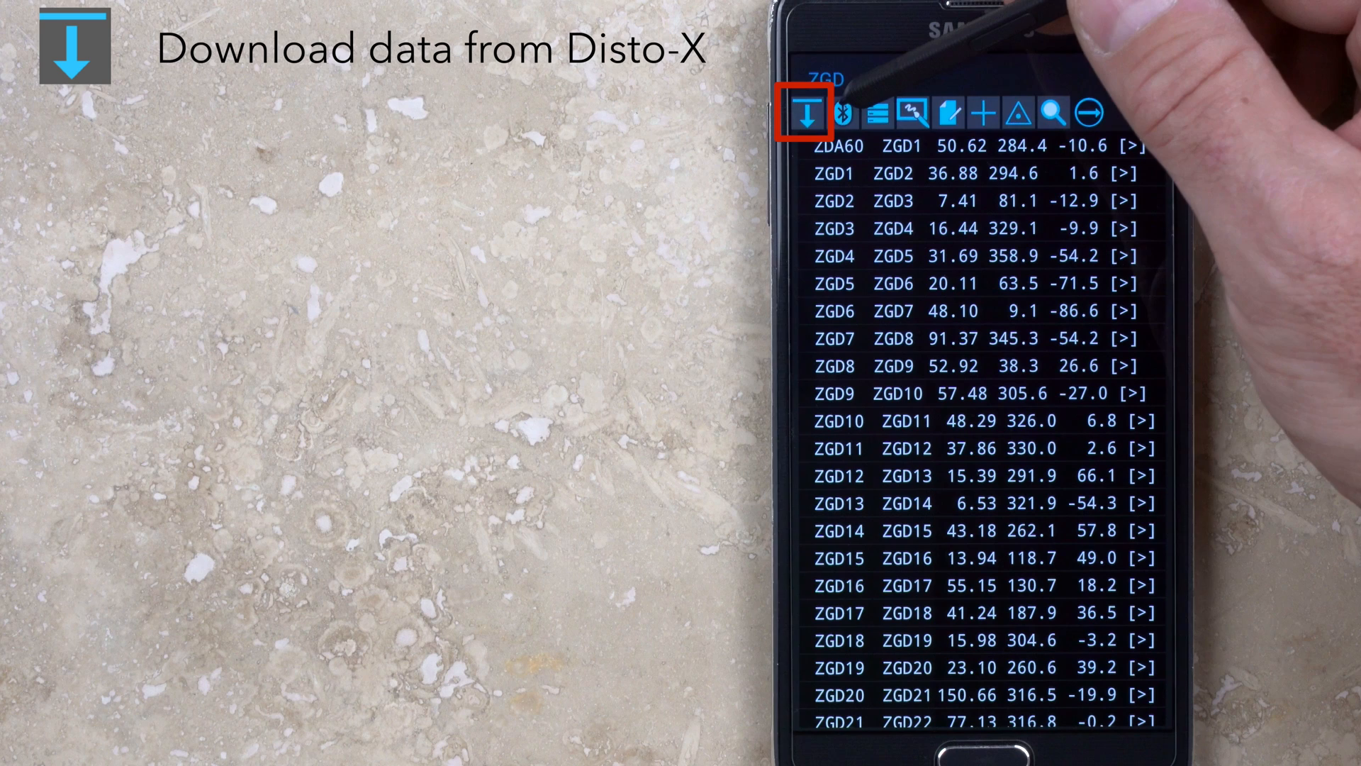
Browse the remote-control and shot display mode options, then open the survey sketches list.
left_click(844, 116)
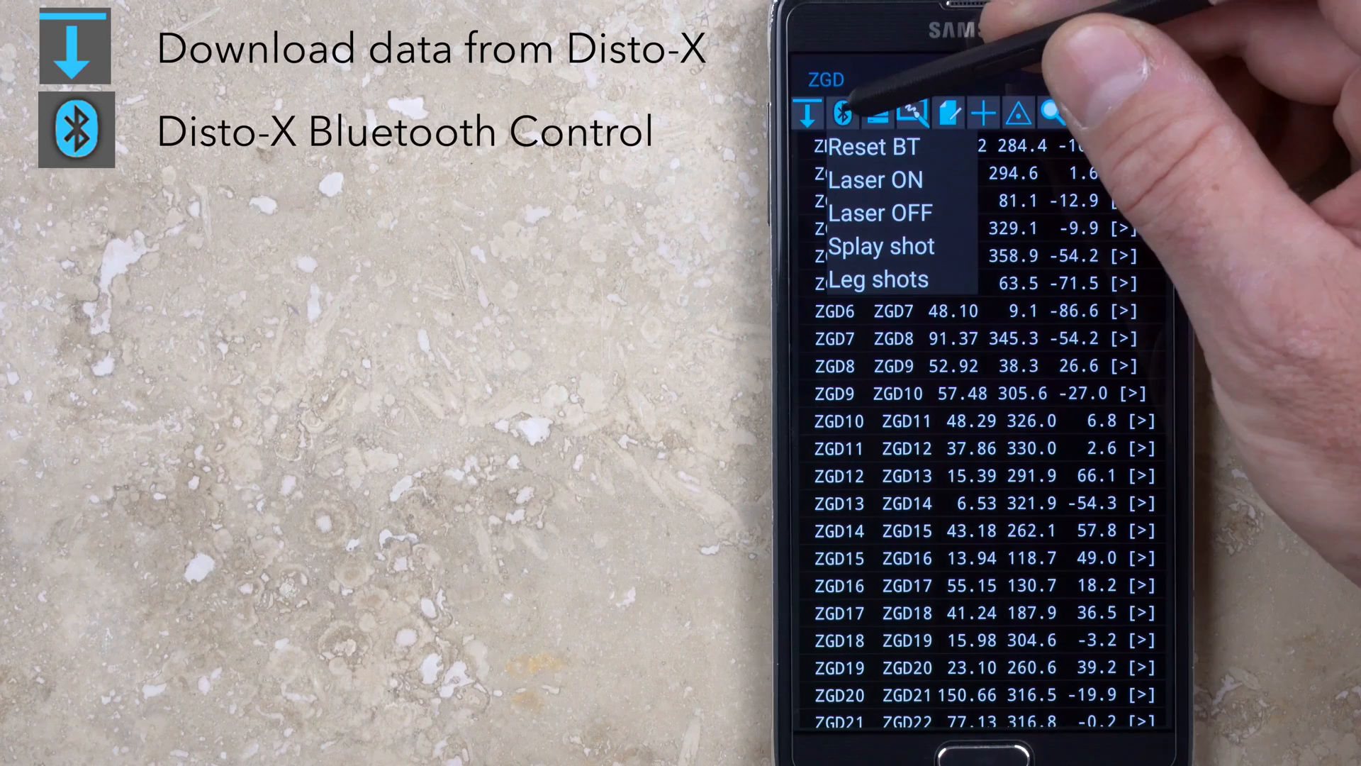
left_click(876, 113)
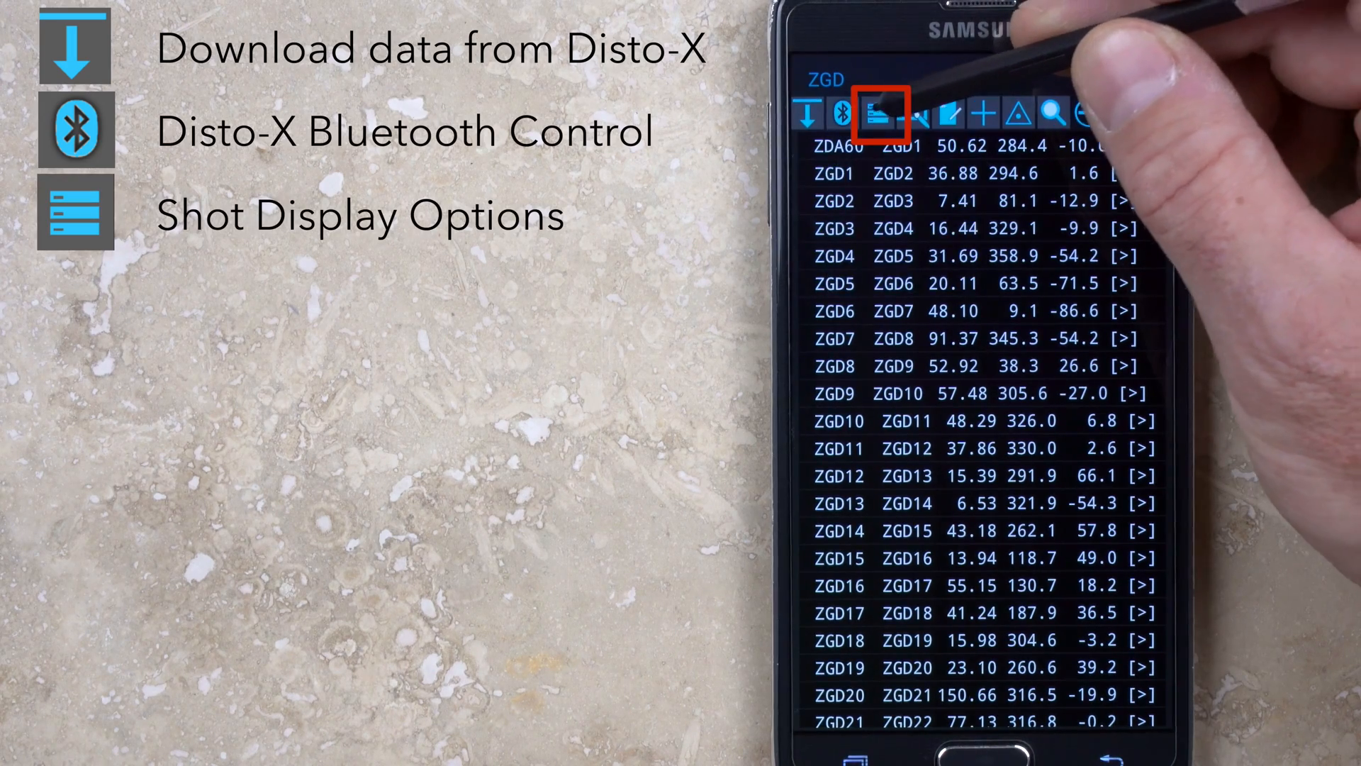
left_click(874, 113)
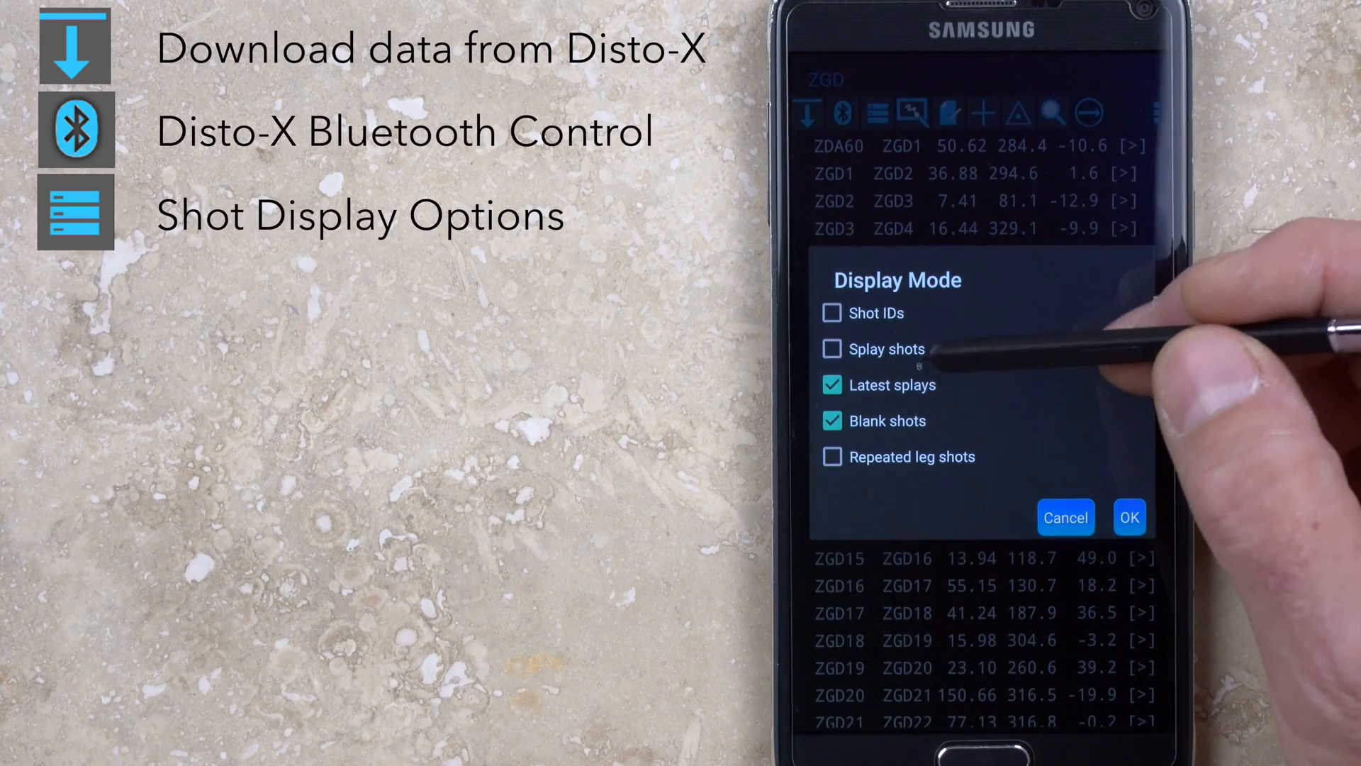
left_click(1128, 517)
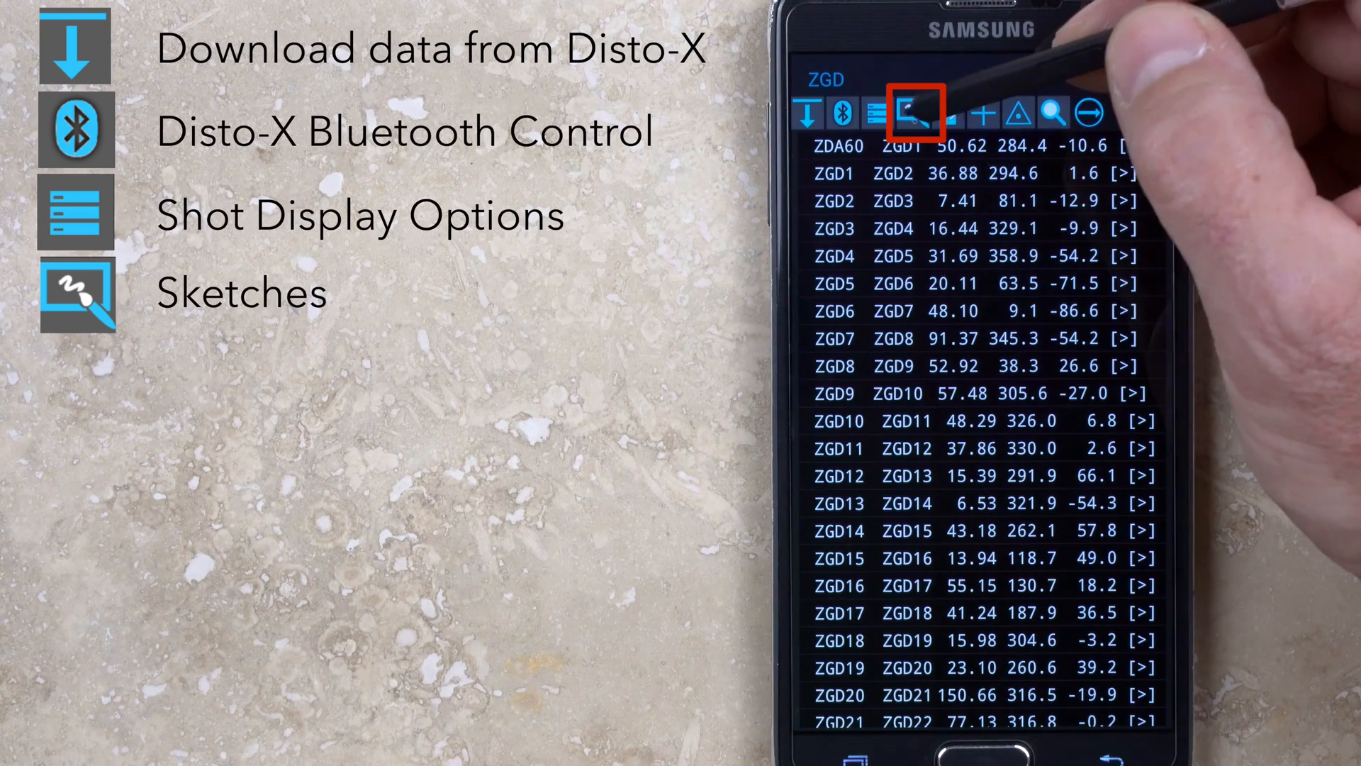
left_click(913, 113)
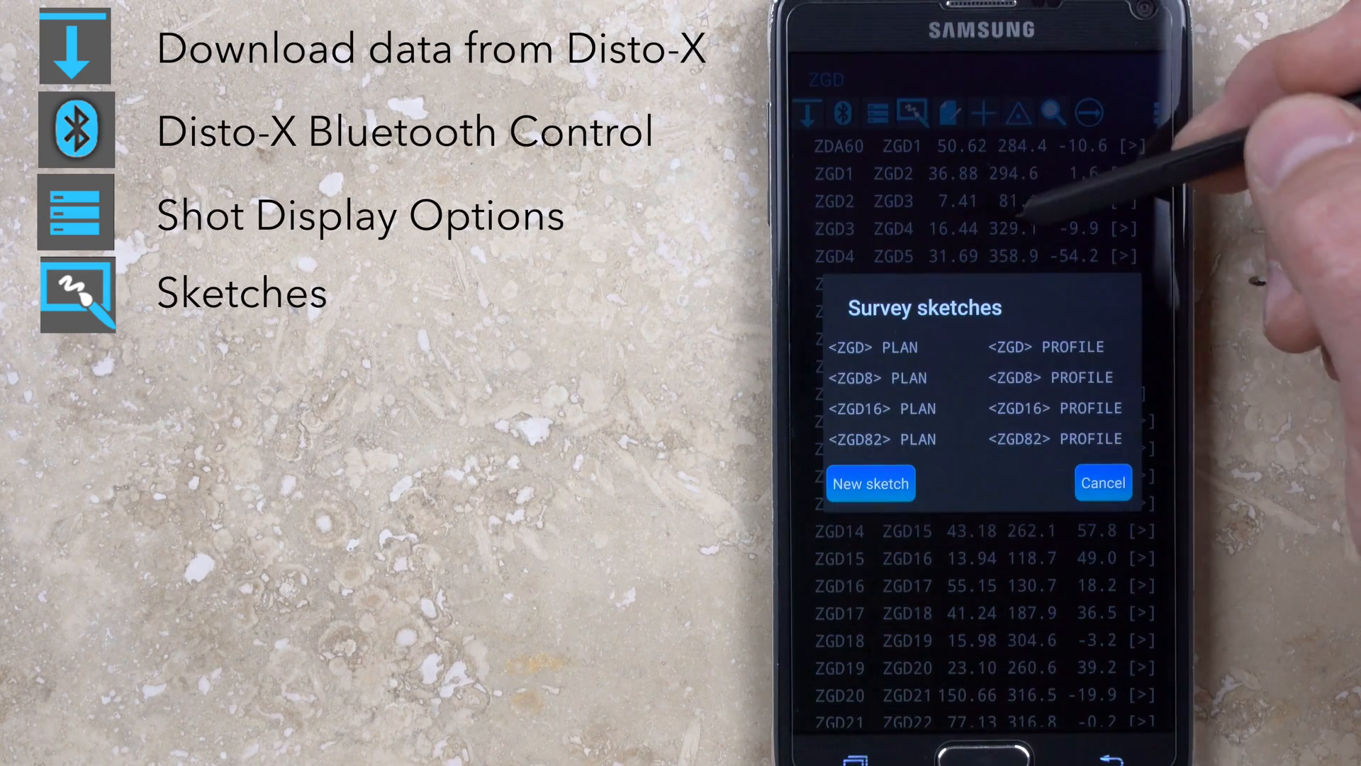
Close the sketches list, view and close the ZGD inventory notes, and show manual entry.
left_click(1103, 483)
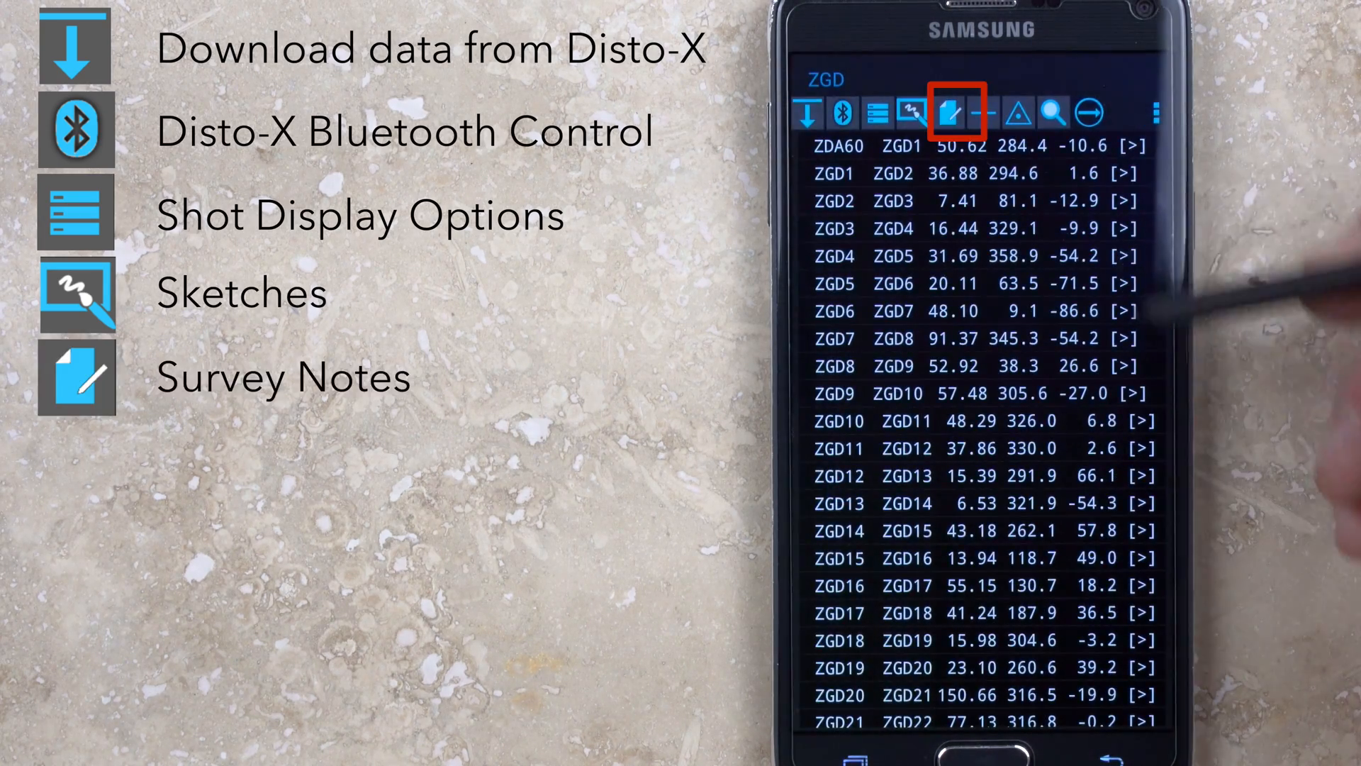
left_click(957, 113)
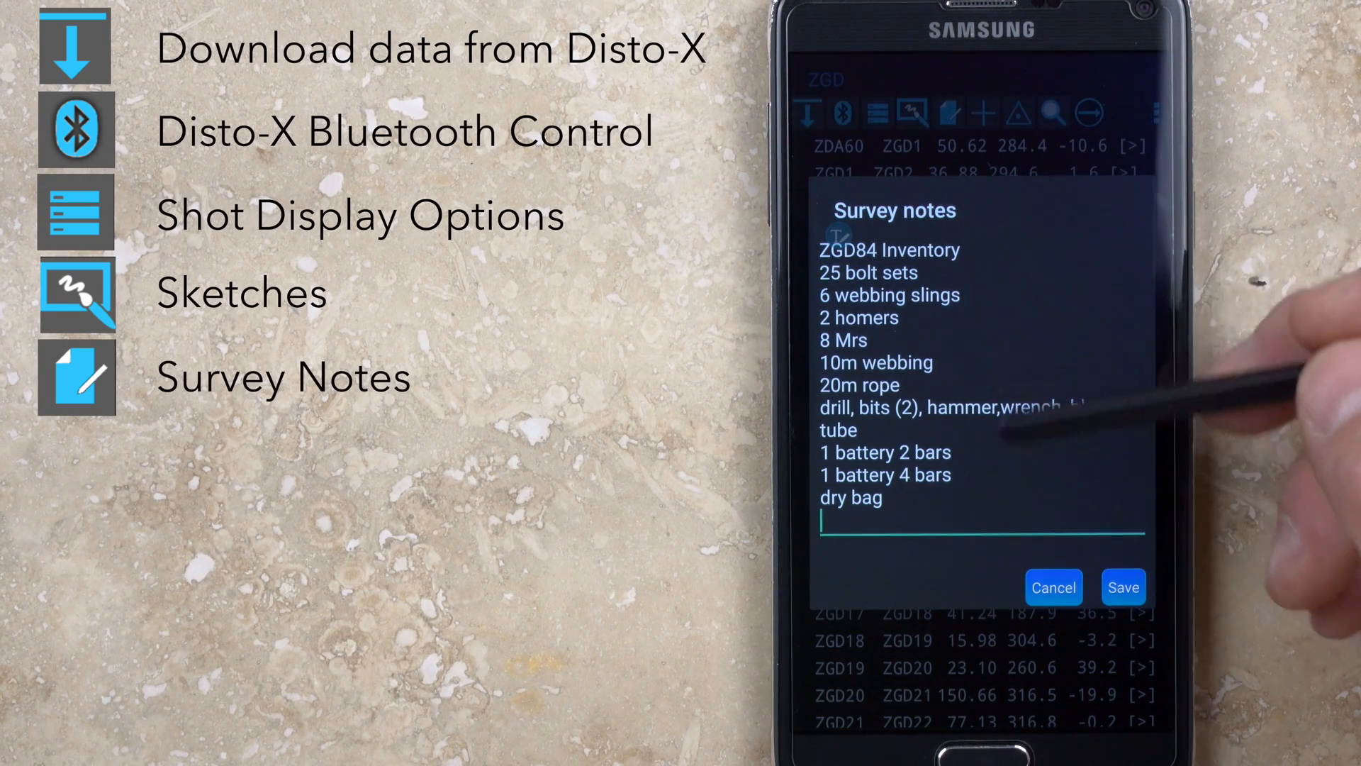
type("blow")
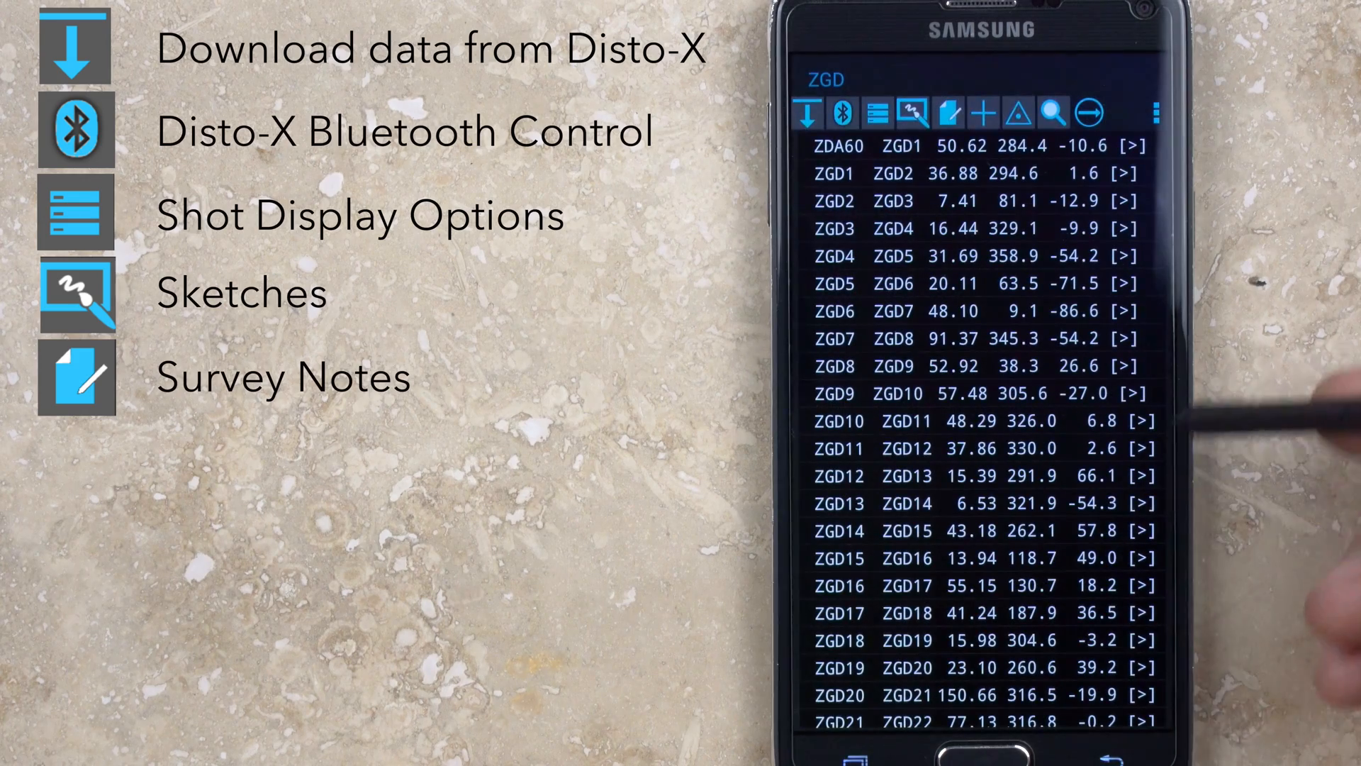
left_click(983, 113)
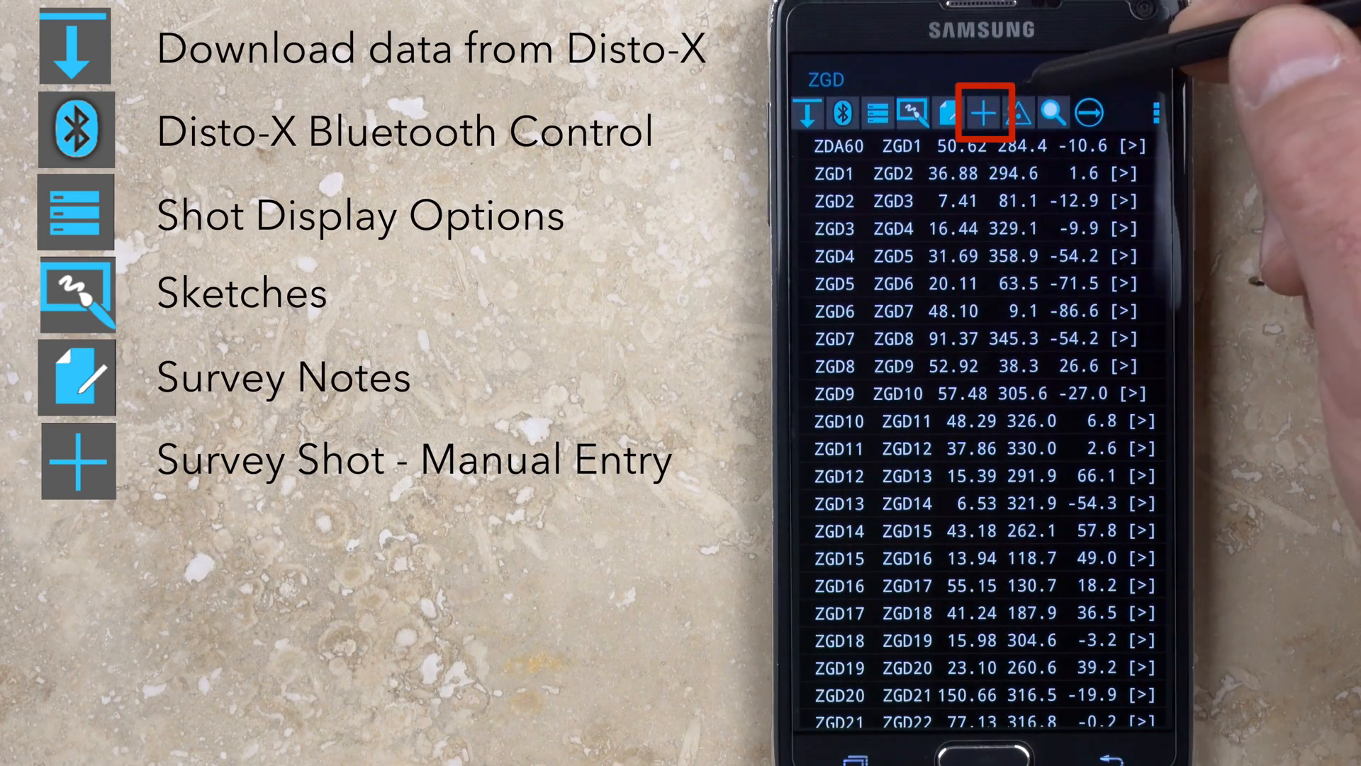
left_click(978, 114)
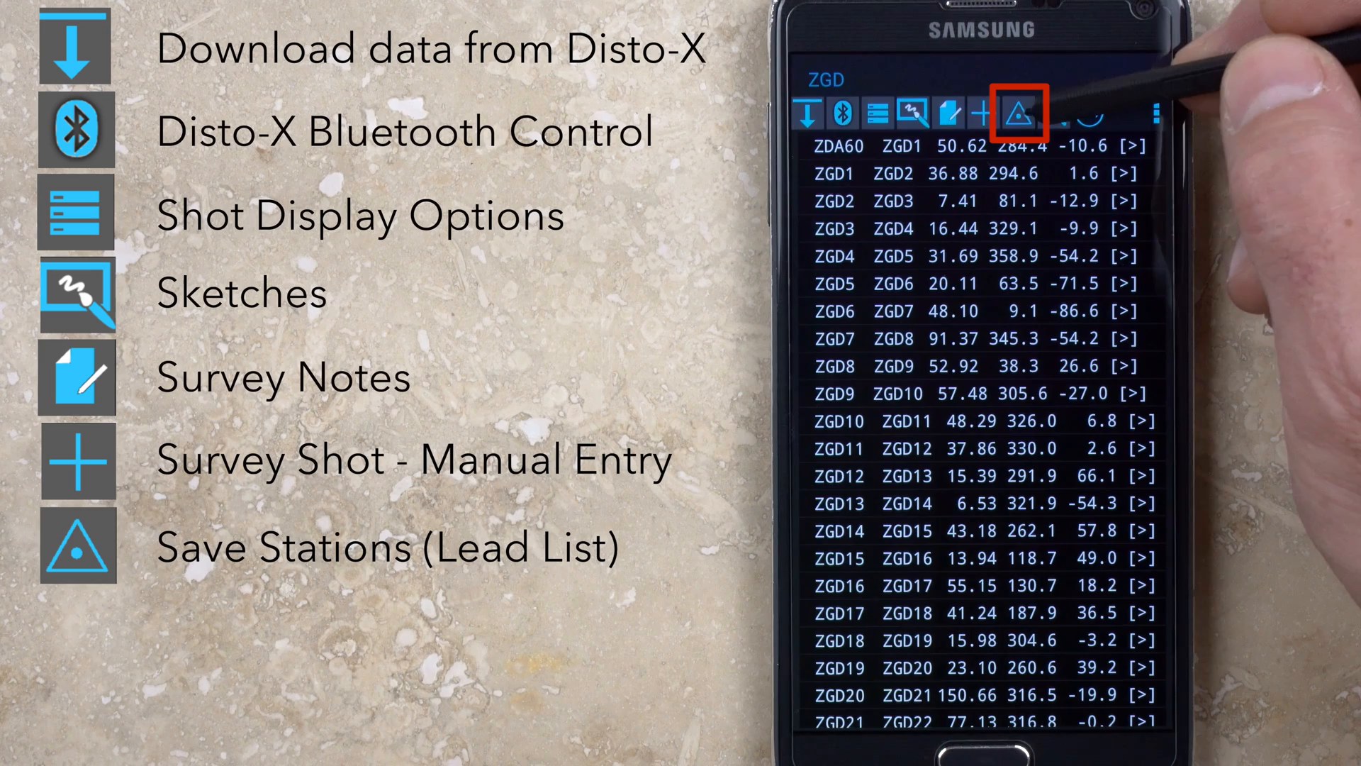
left_click(1021, 113)
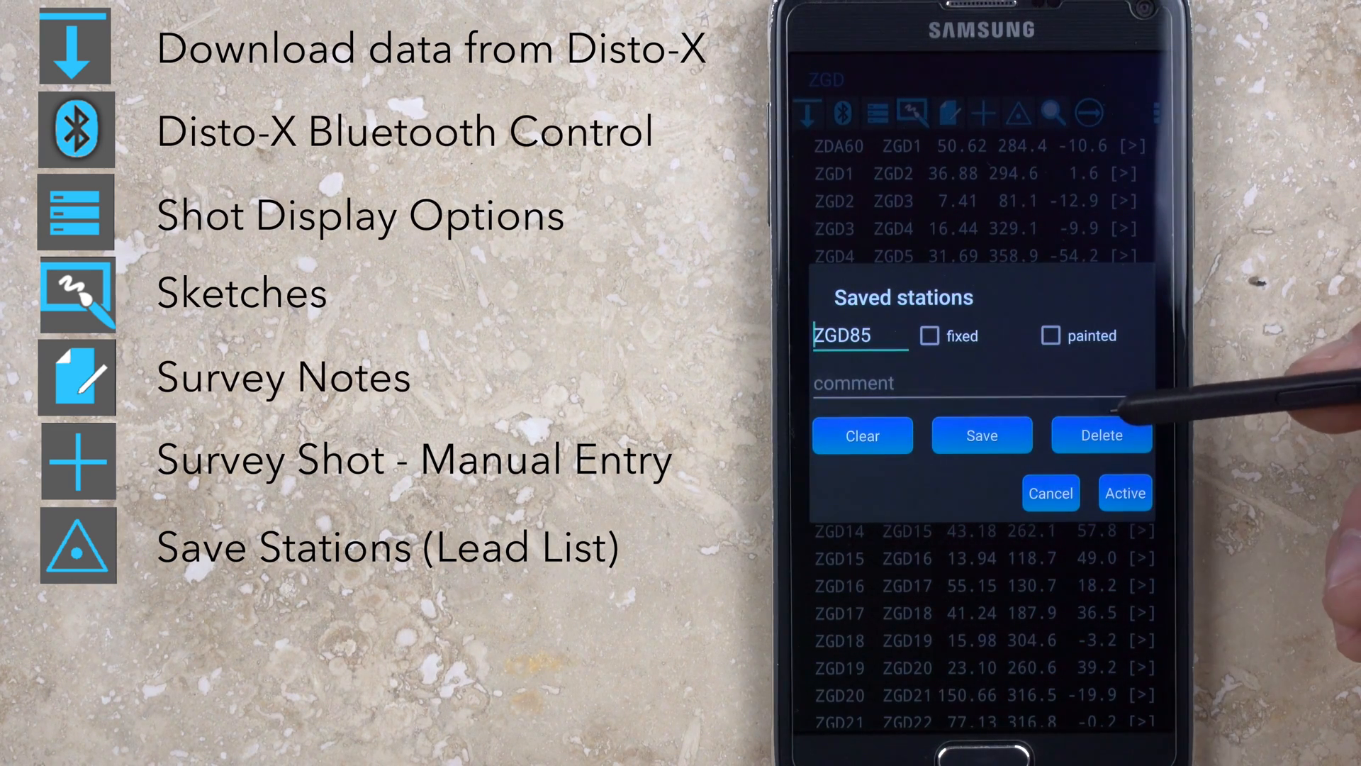
mouse_move(1129, 408)
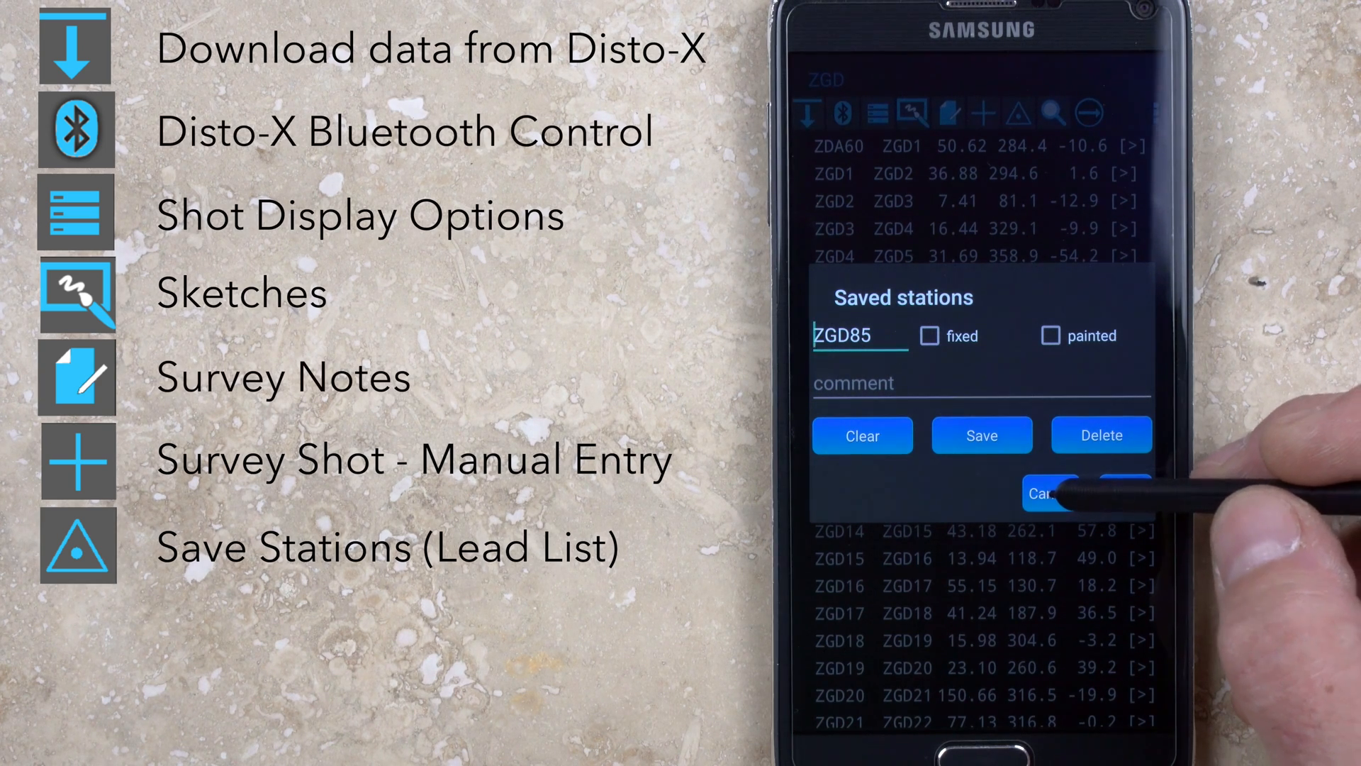
left_click(1047, 494)
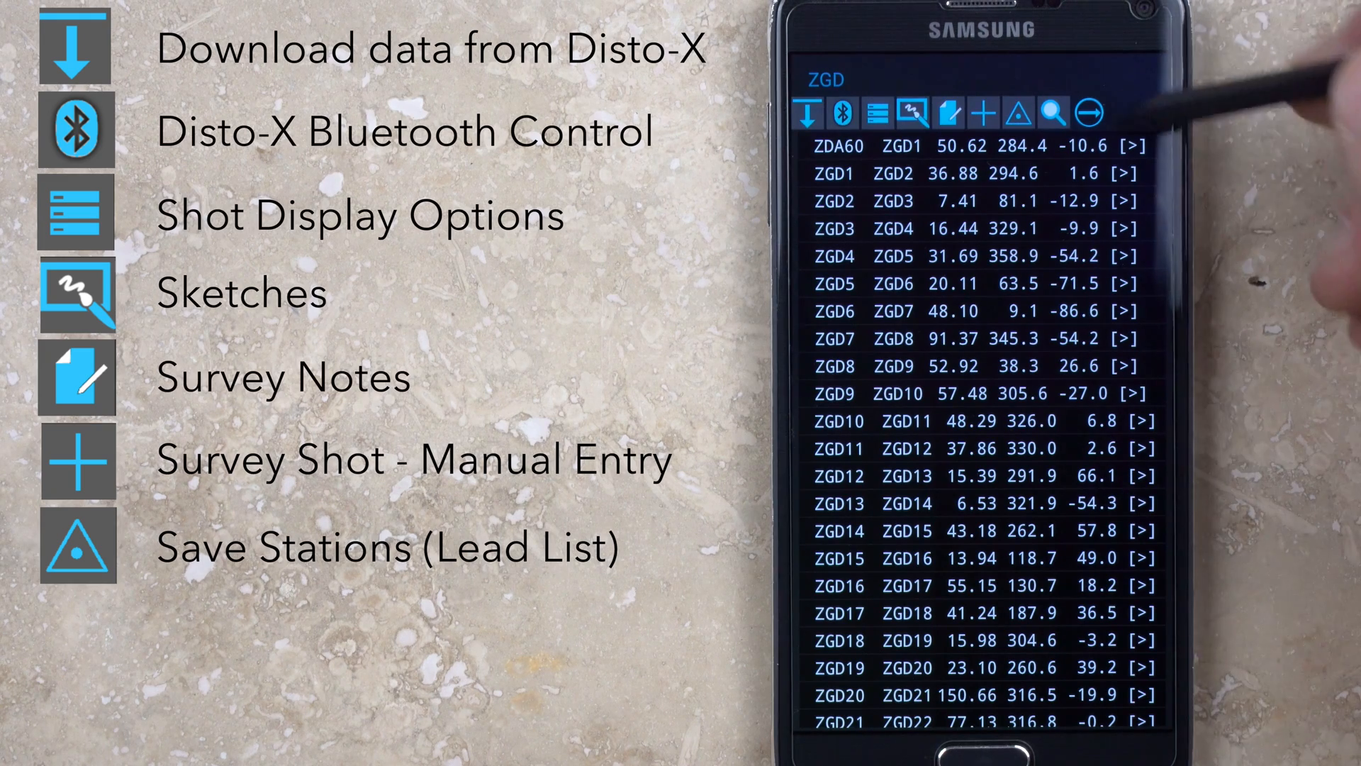
left_click(1055, 114)
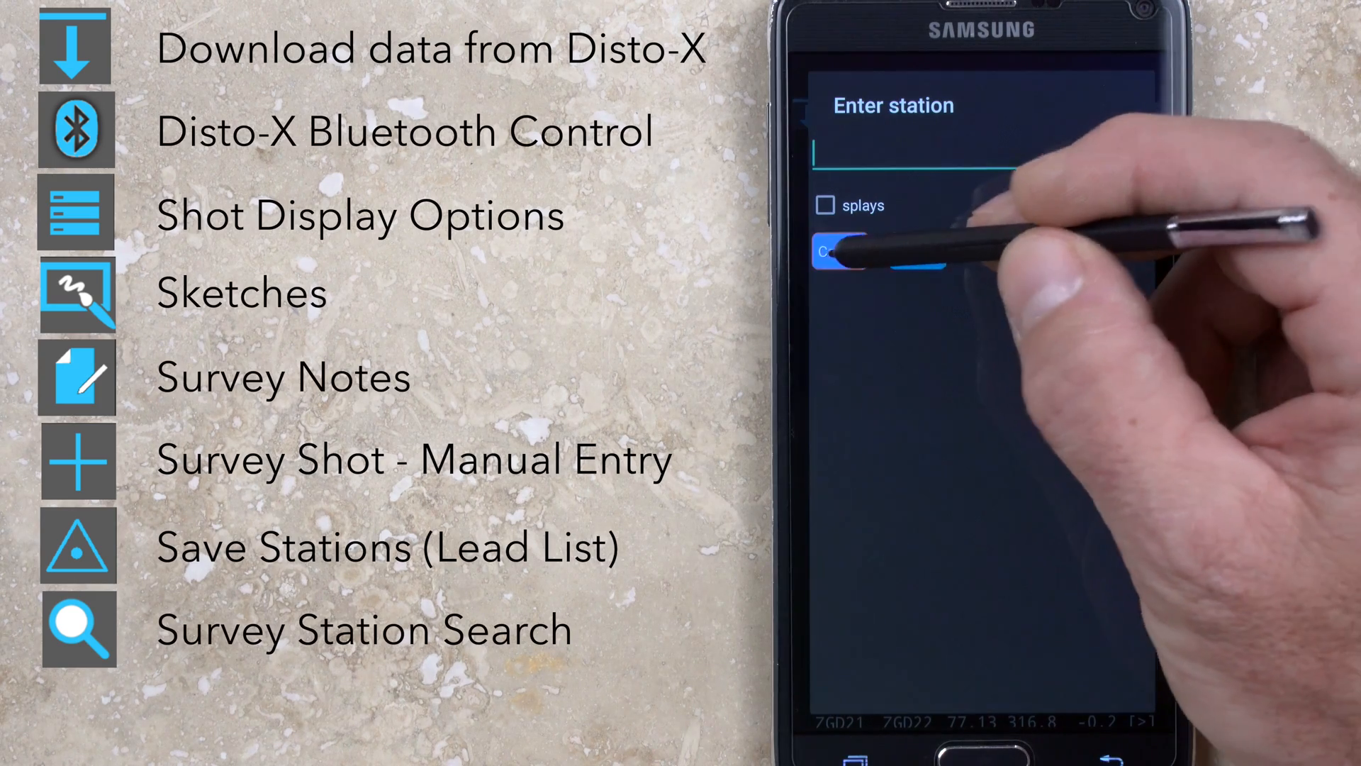
left_click(903, 252)
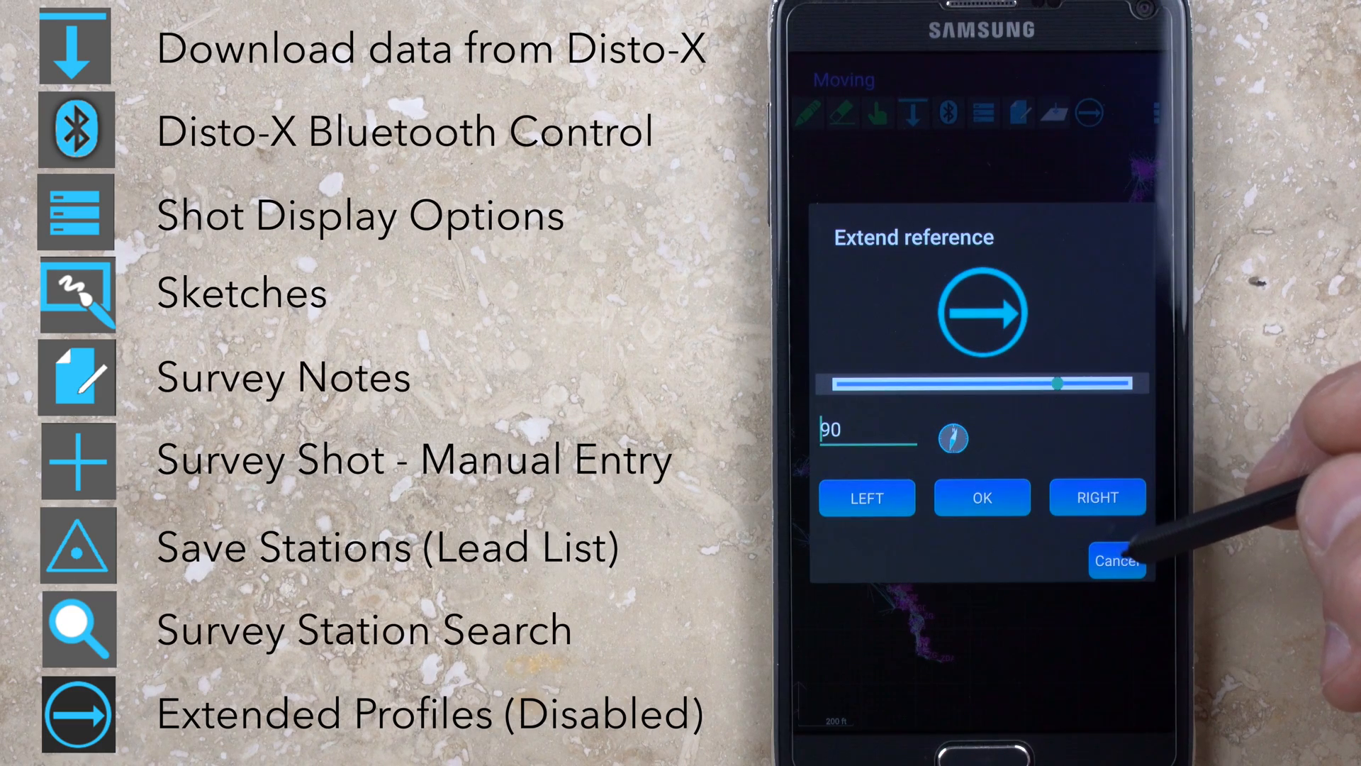
left_click(1118, 561)
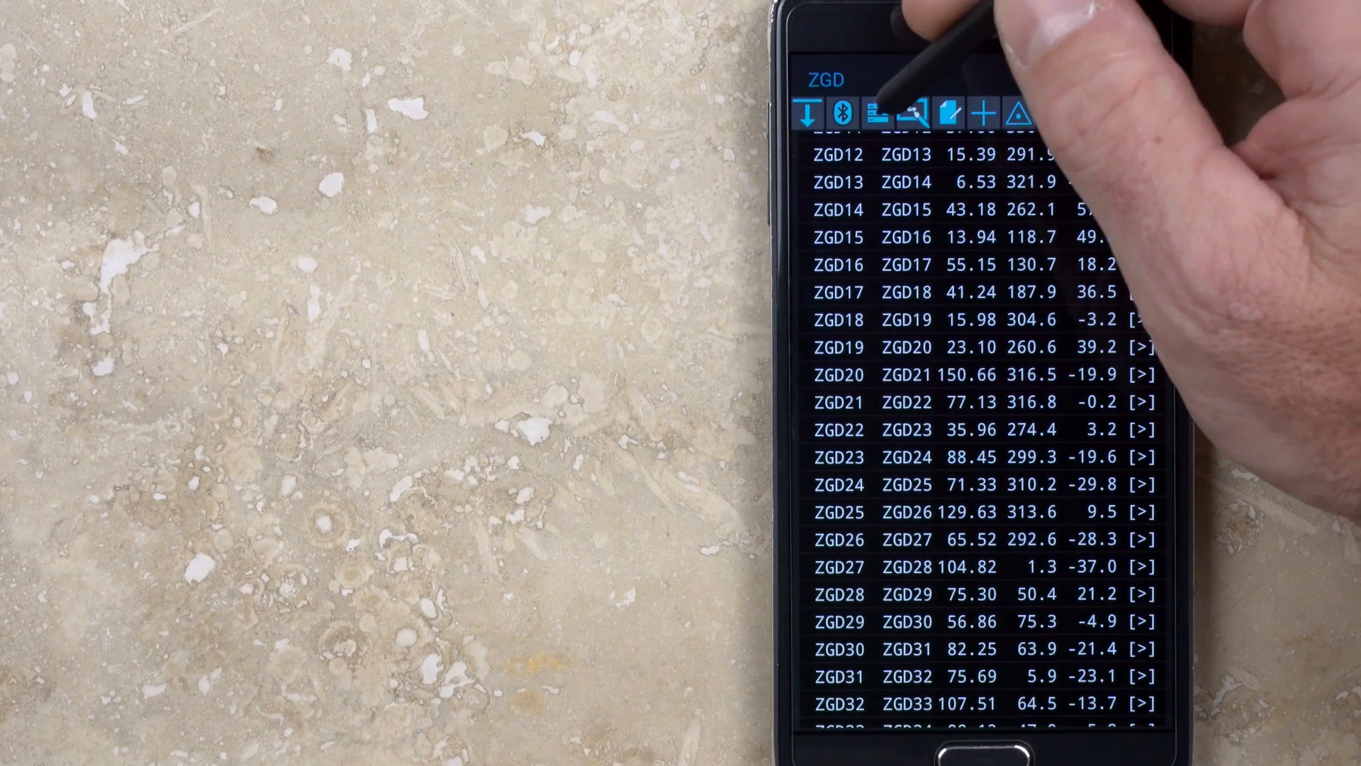
left_click(908, 113)
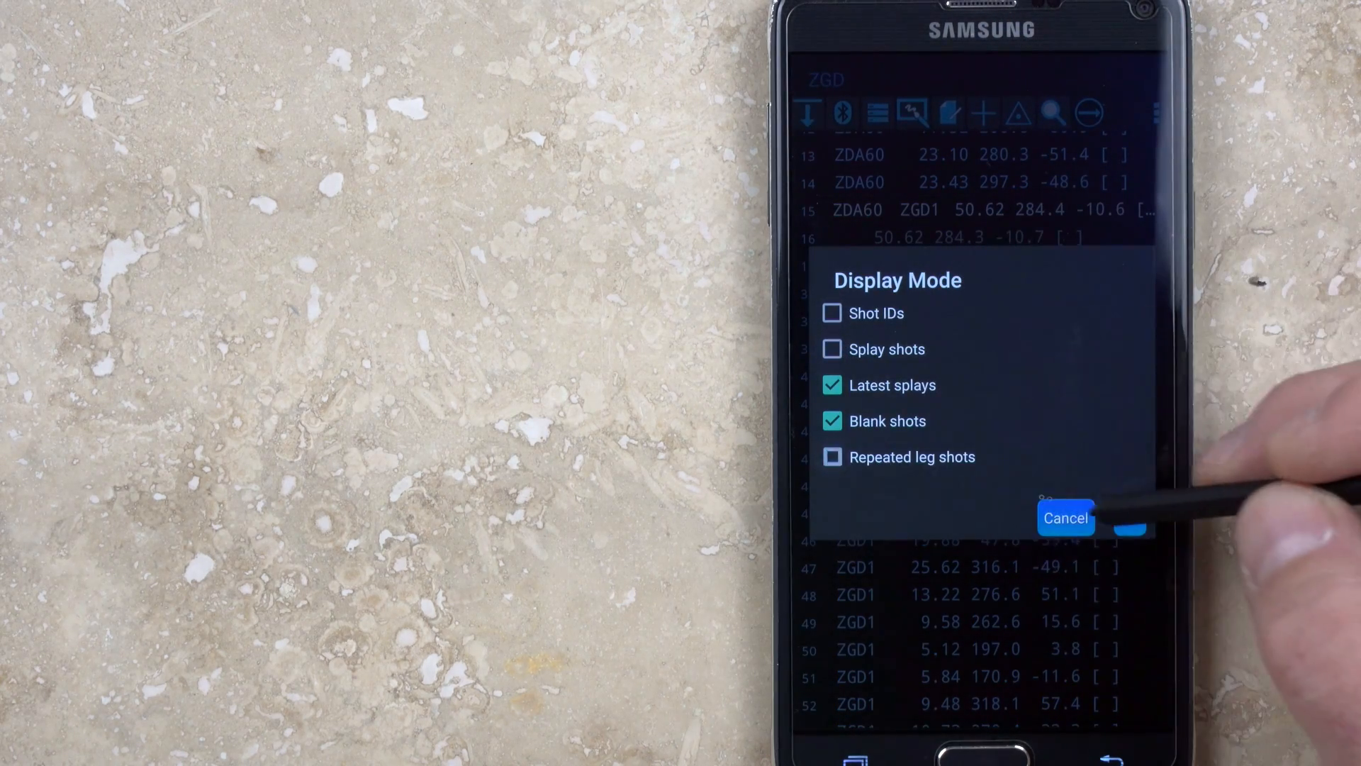
left_click(1065, 518)
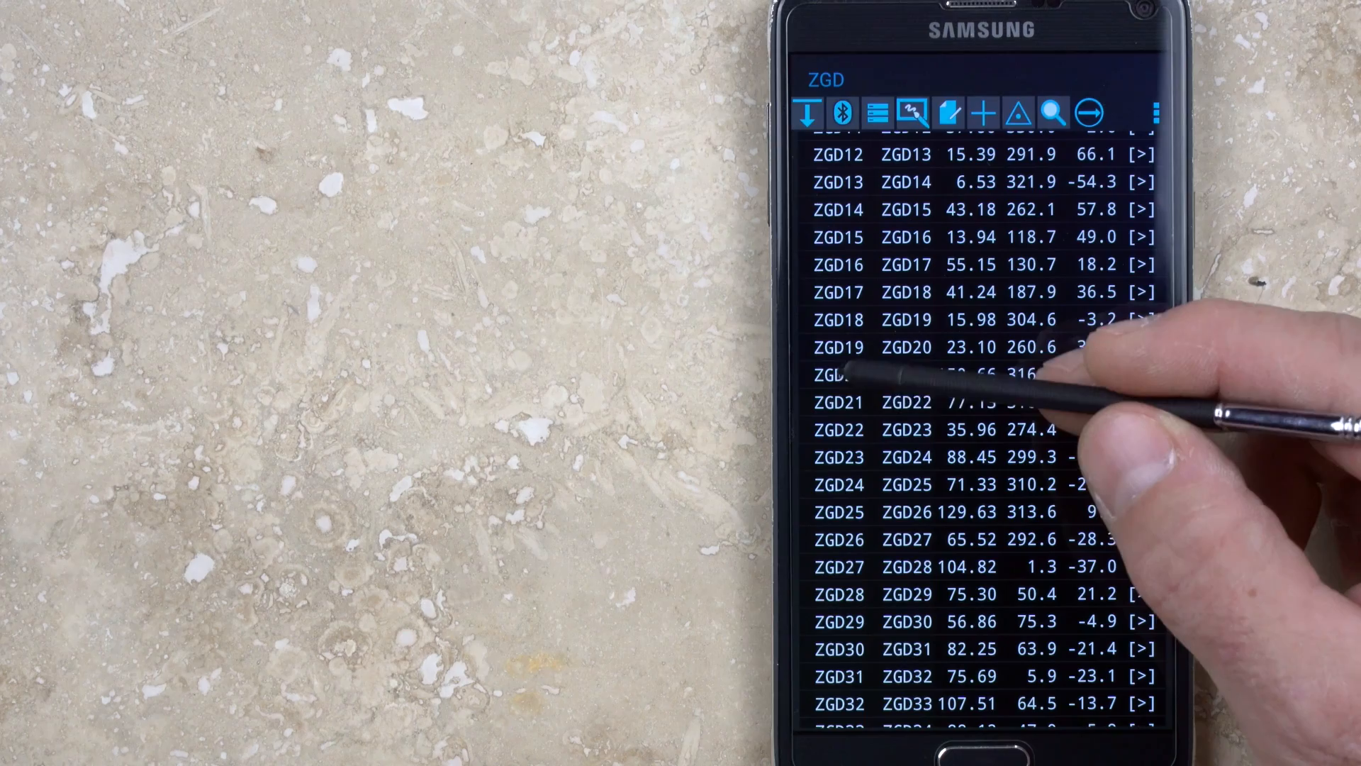
scroll("down", 3)
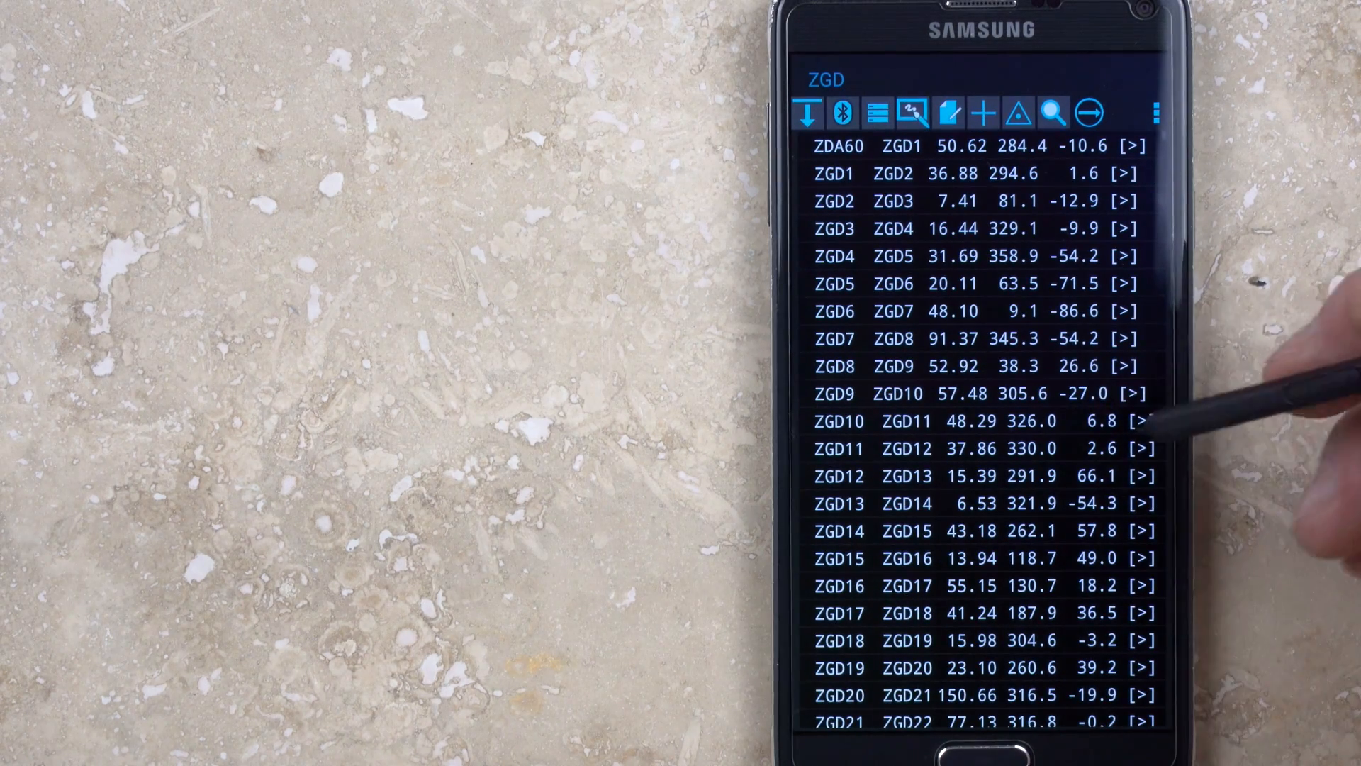
scroll("down", 3)
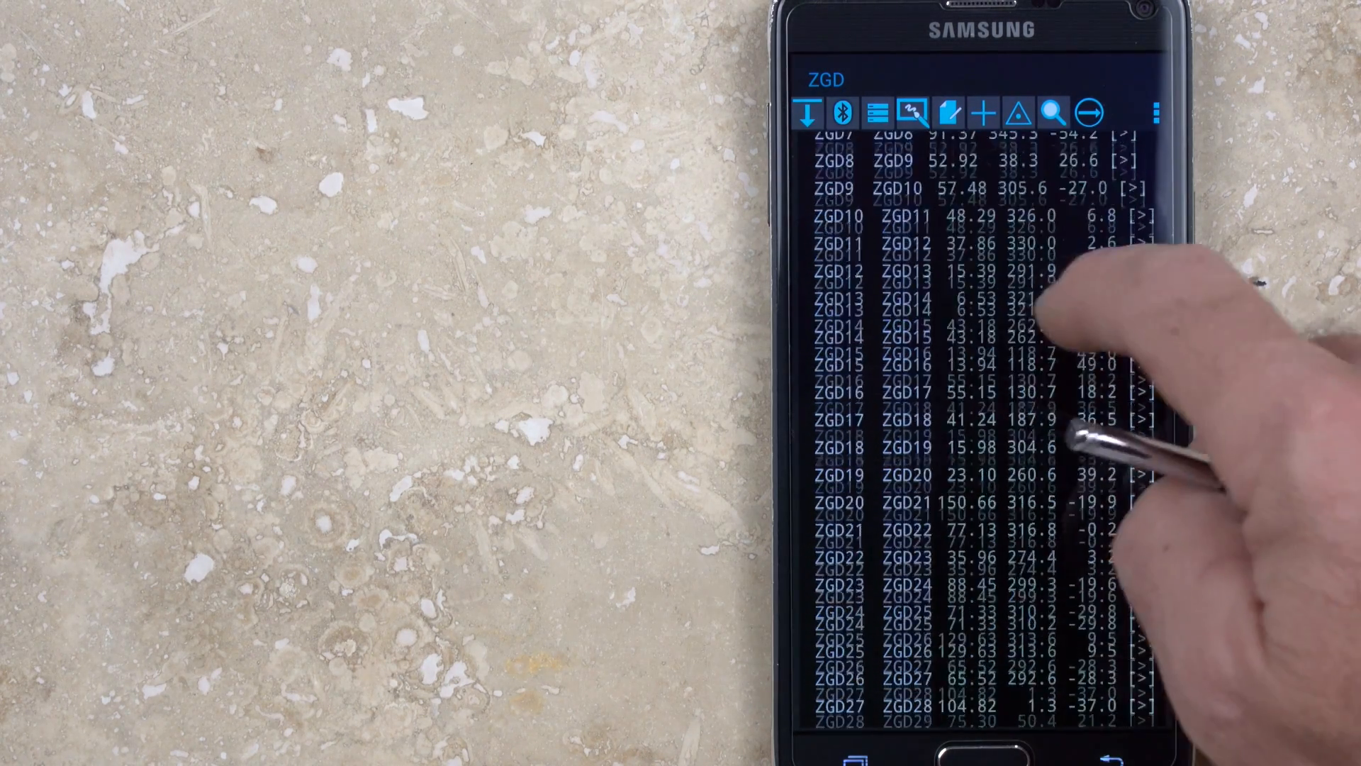
scroll("down", 3)
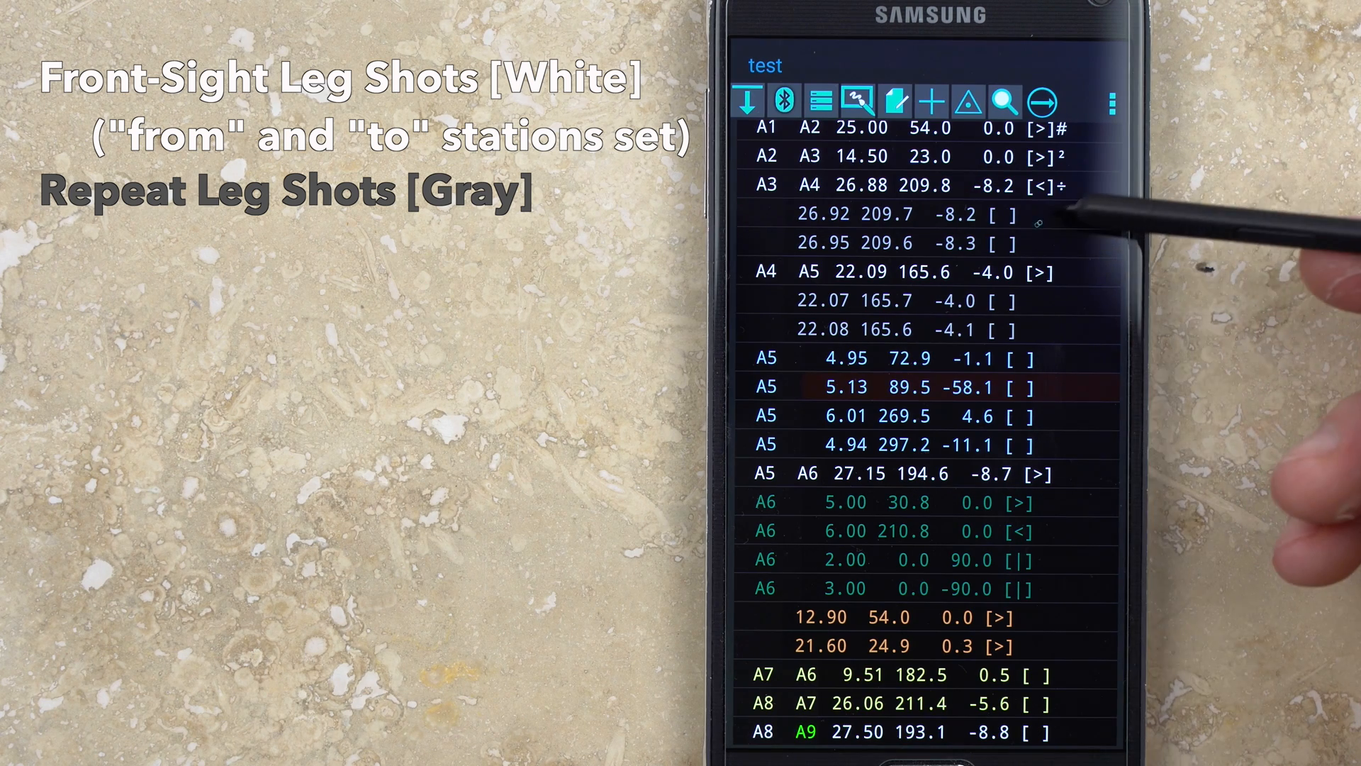
mouse_move(1033, 222)
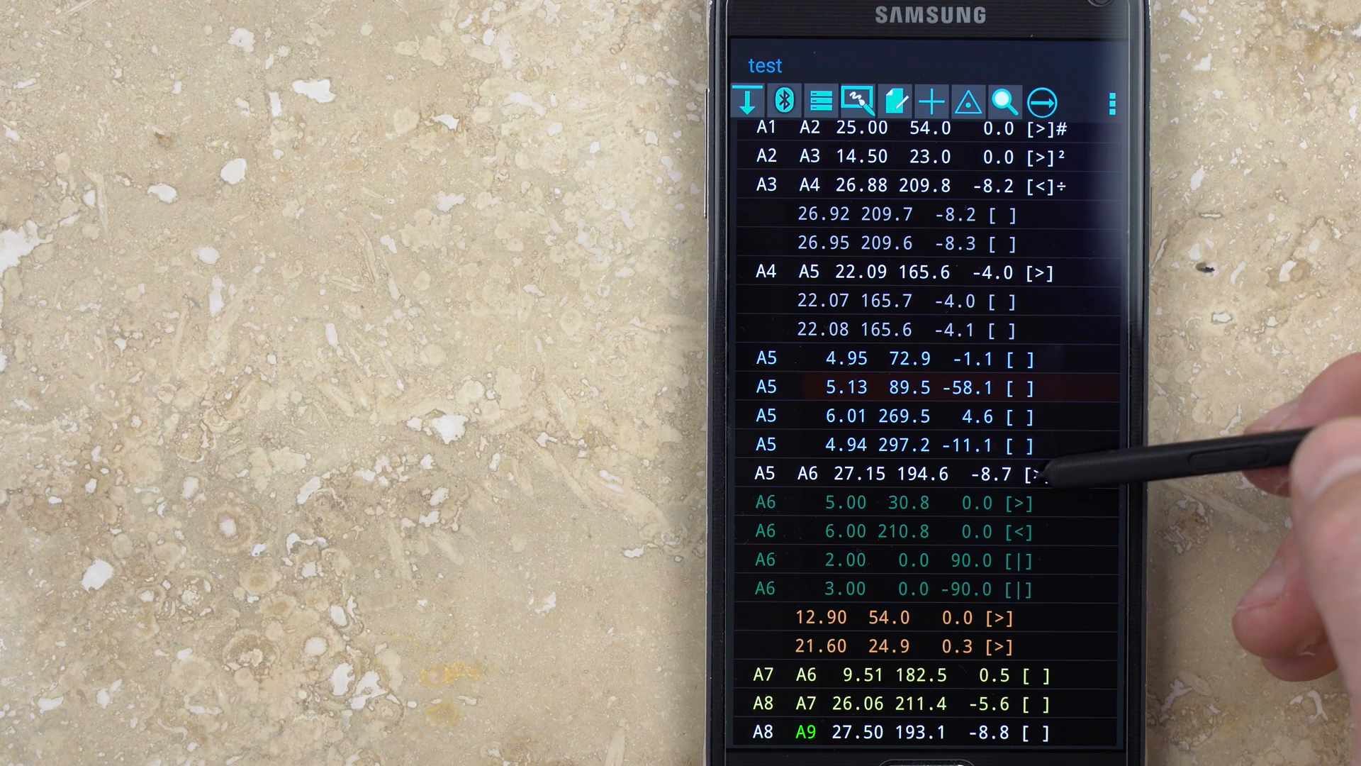
mouse_move(1068, 131)
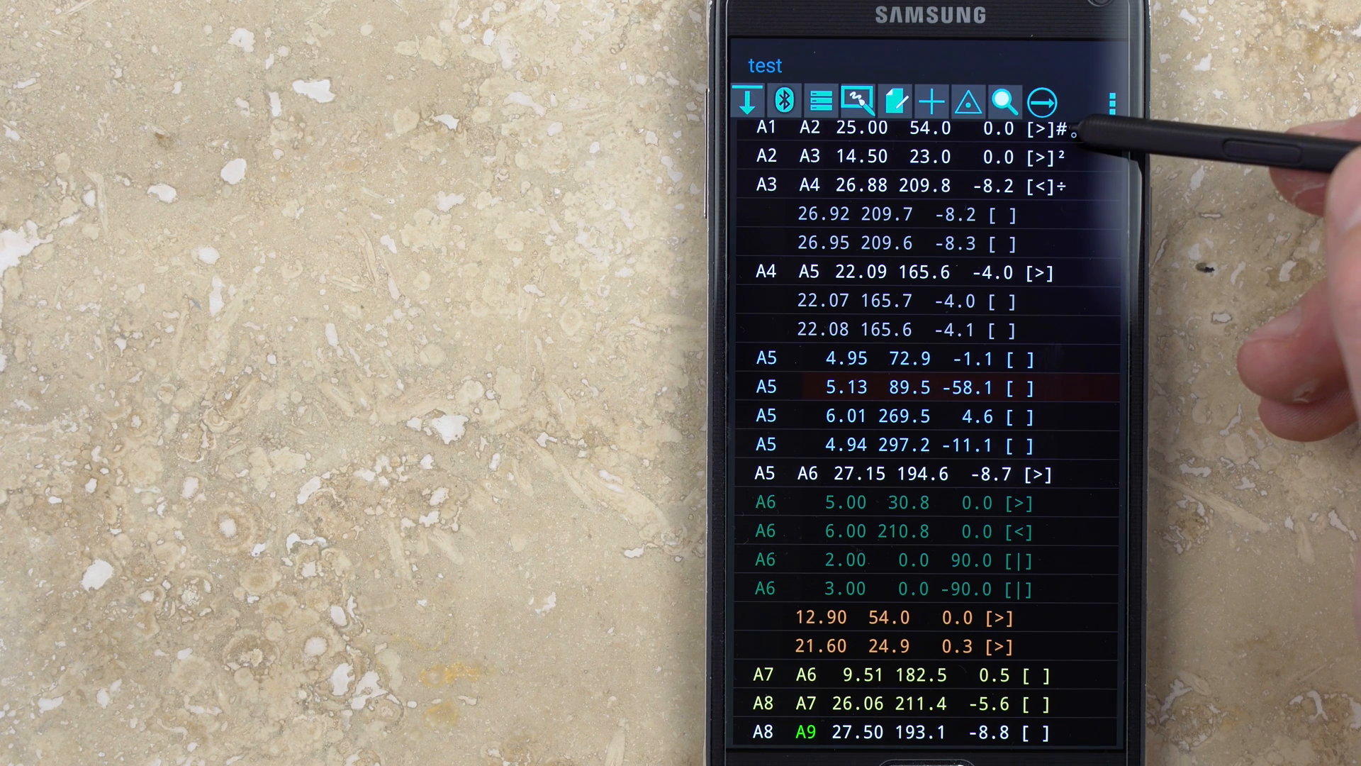
mouse_move(1076, 161)
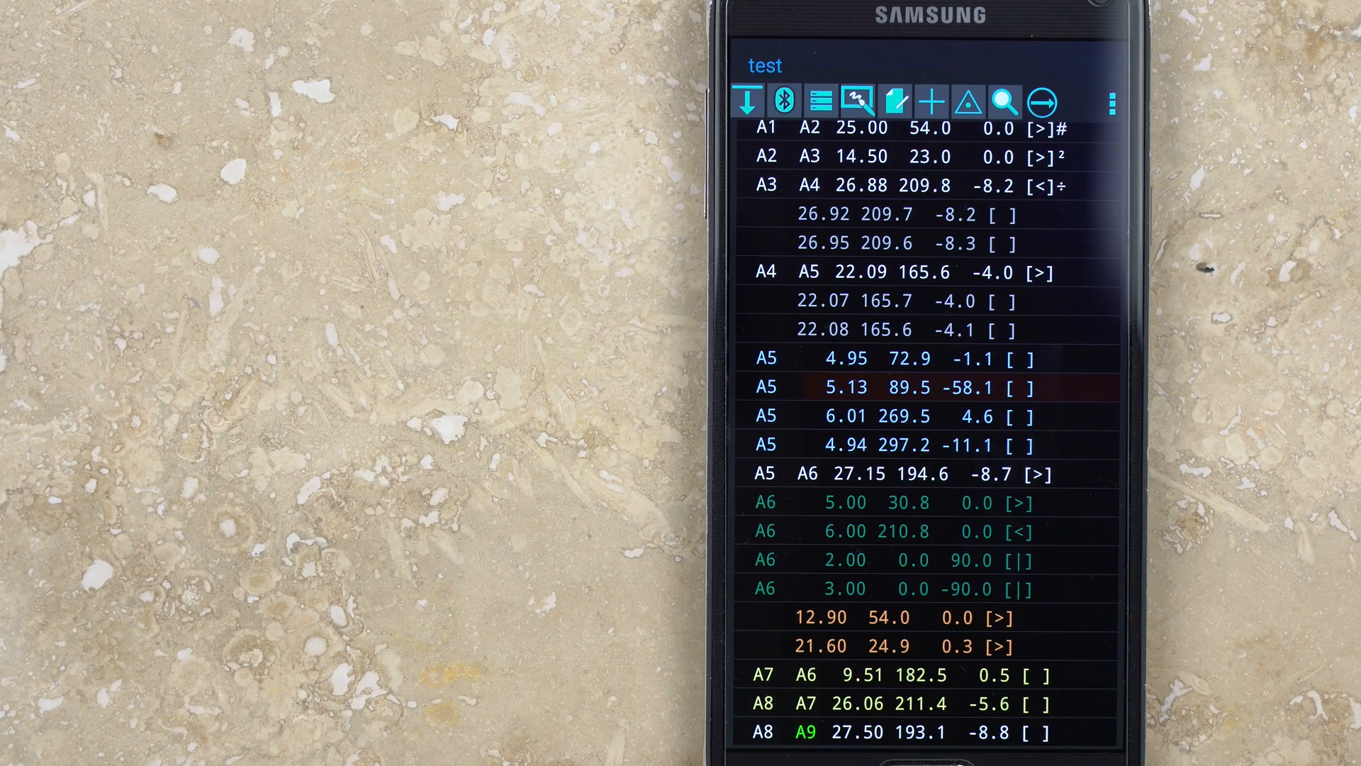
Scroll through the ZHA survey's colour-coded shot list.
scroll("down", 3)
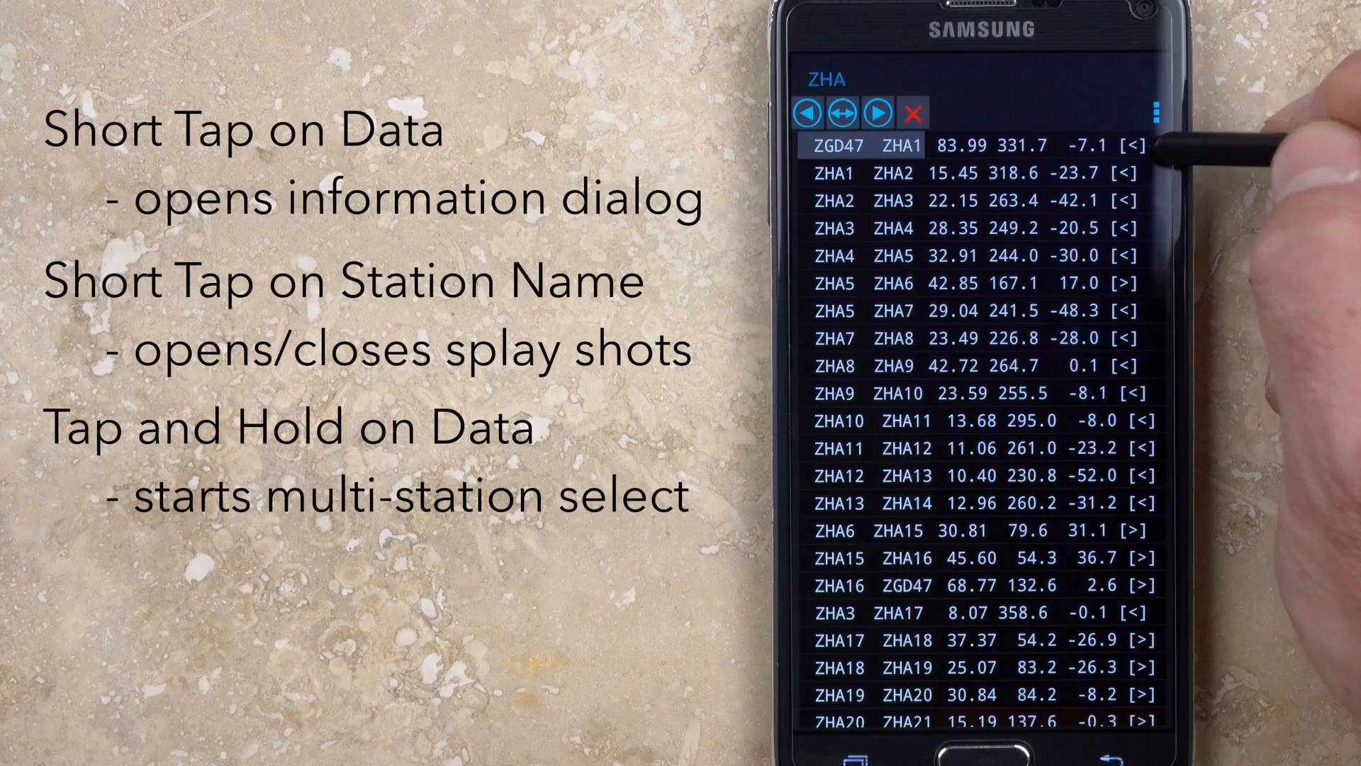
left_click(877, 172)
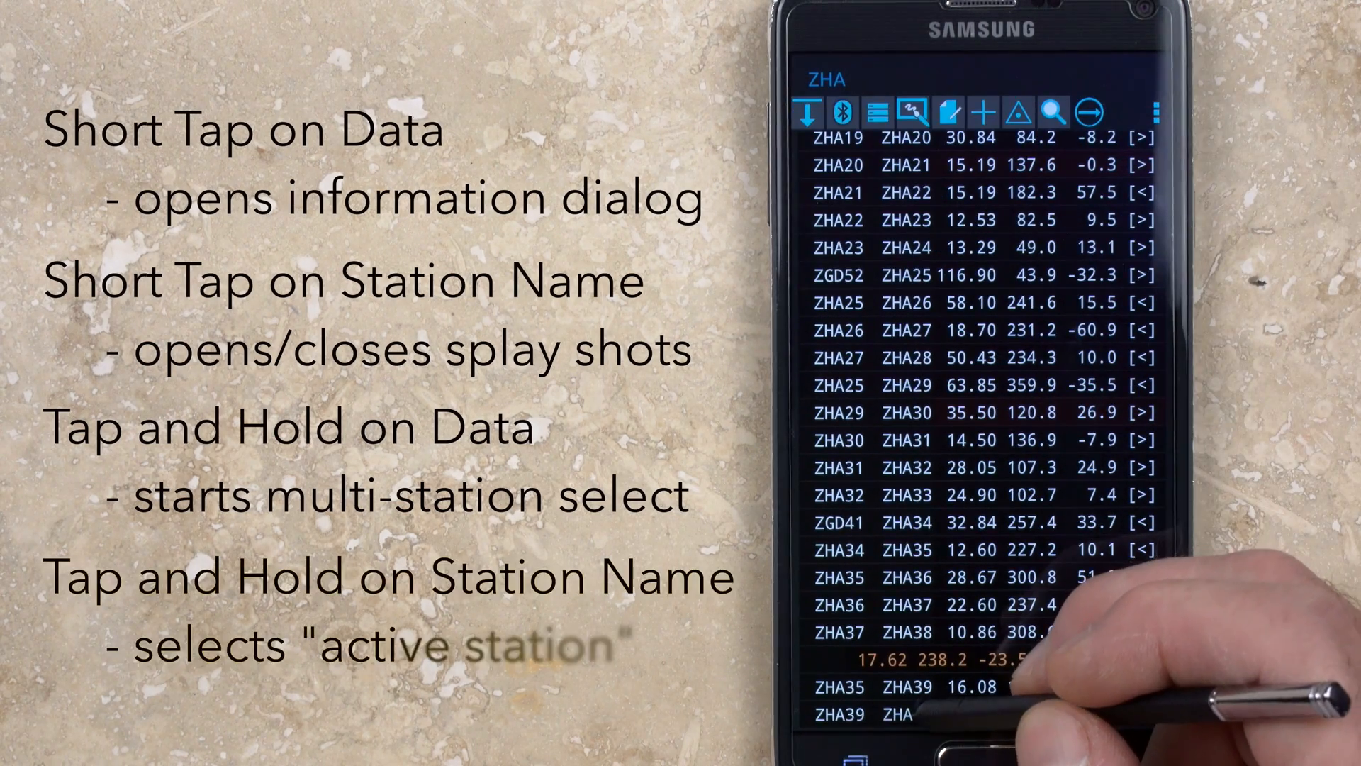
left_click(902, 714)
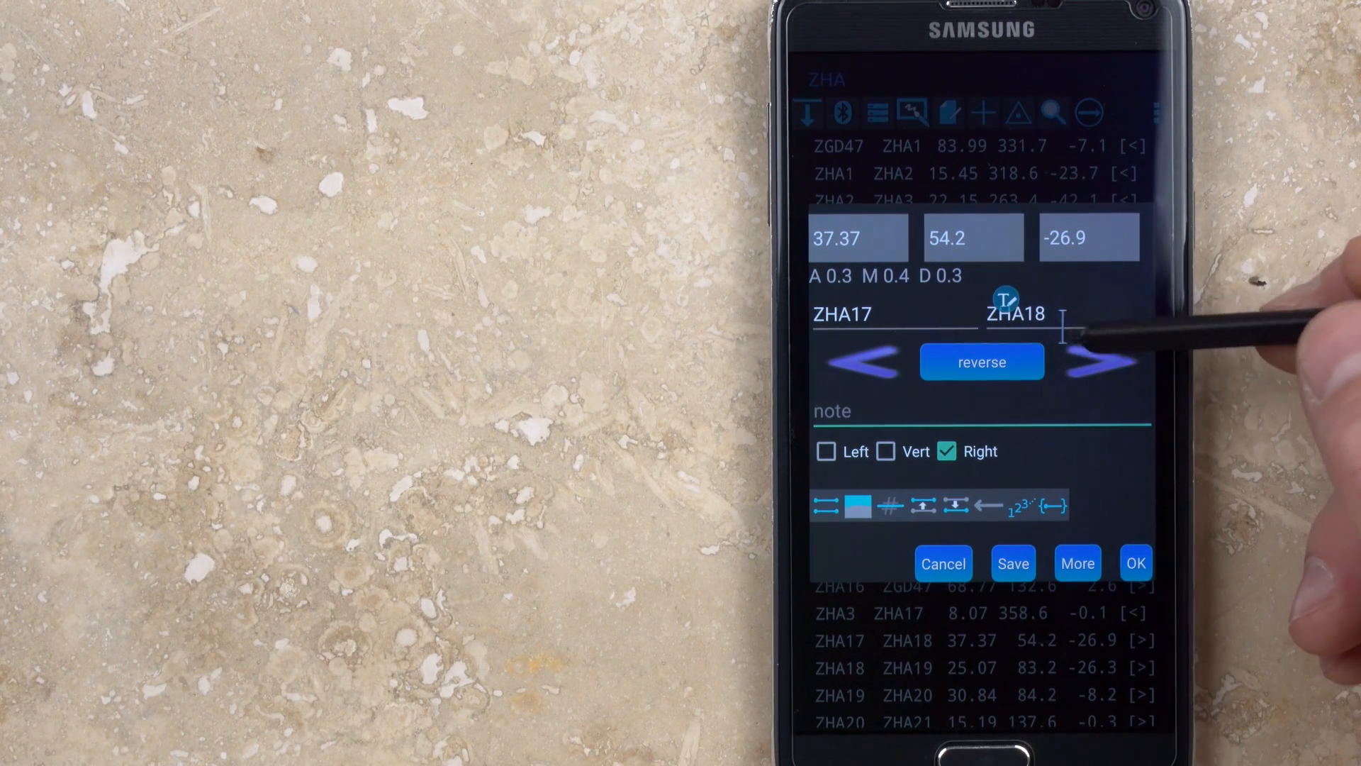
Step to next and previous shots, reverse stations twice, and switch extend Vert then Right.
left_click(1102, 361)
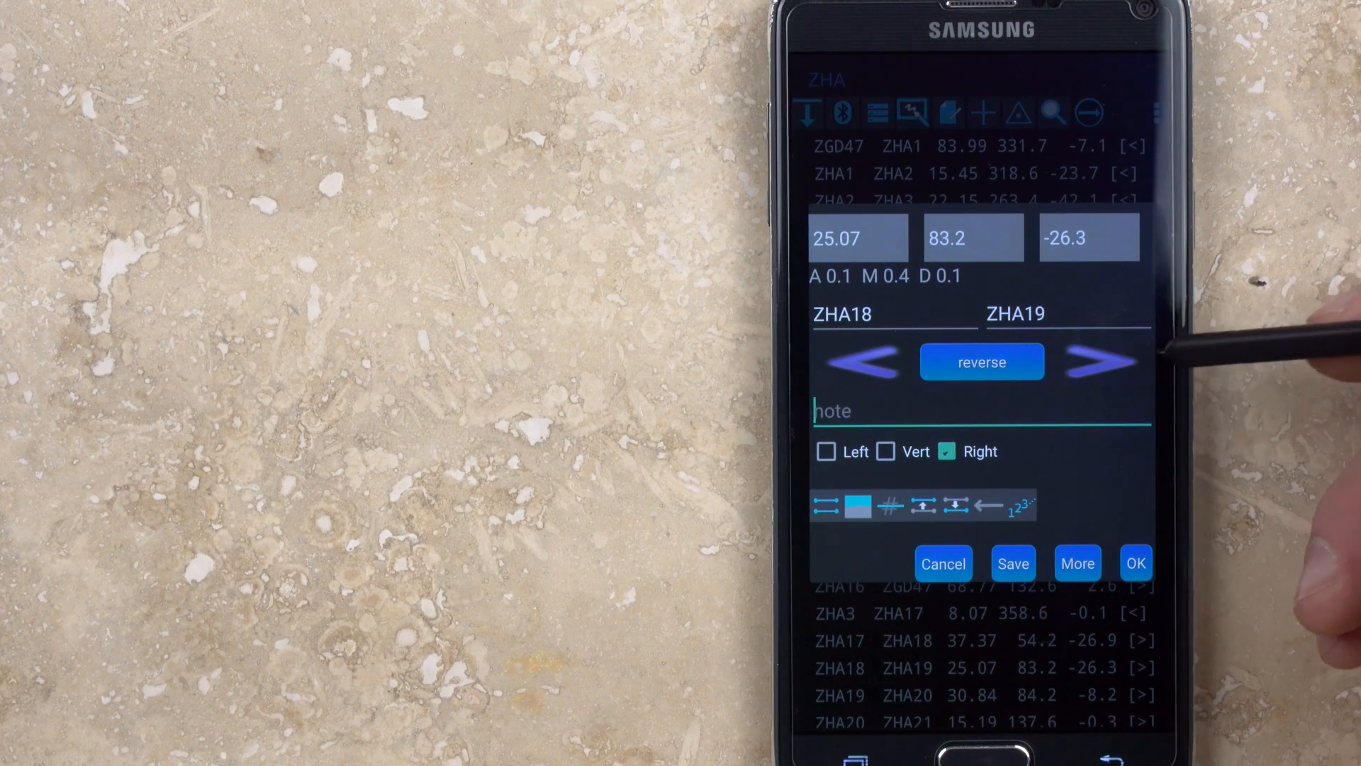
left_click(1099, 361)
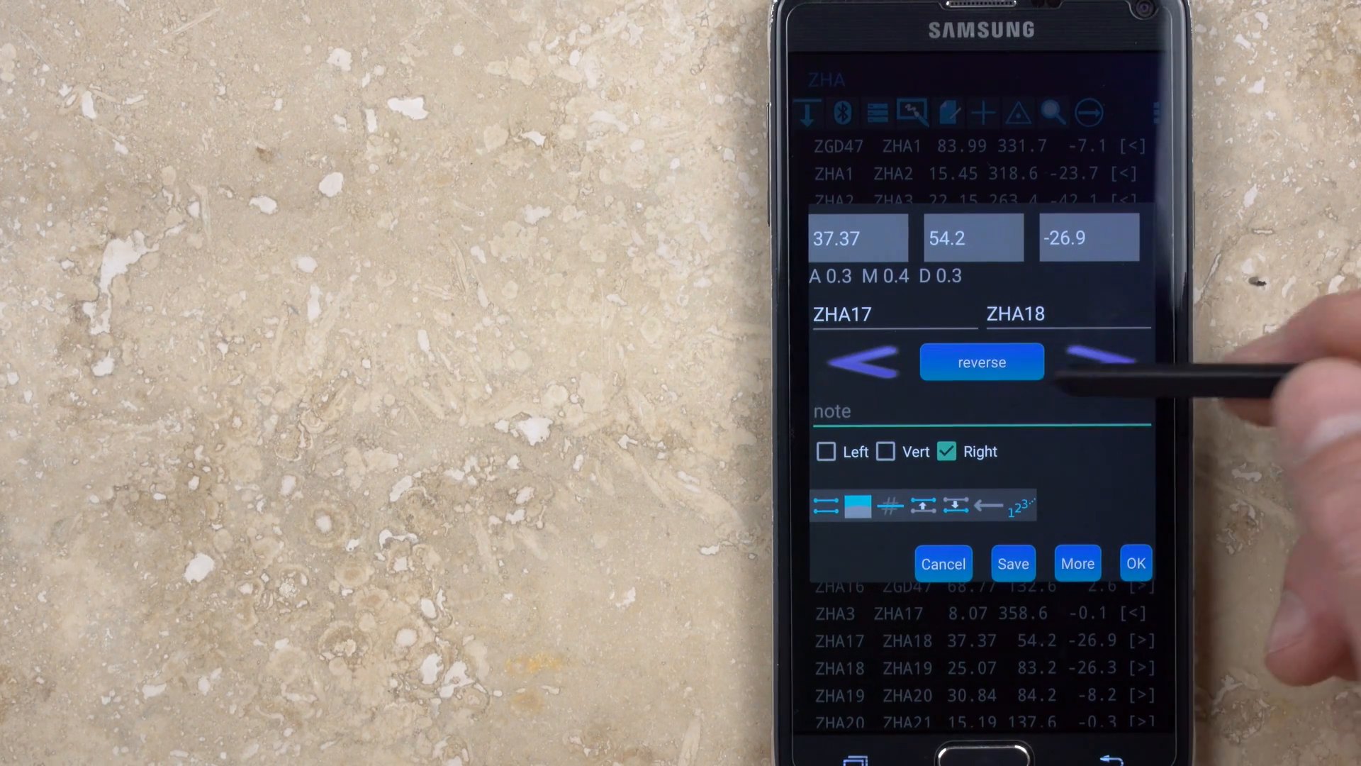
left_click(982, 362)
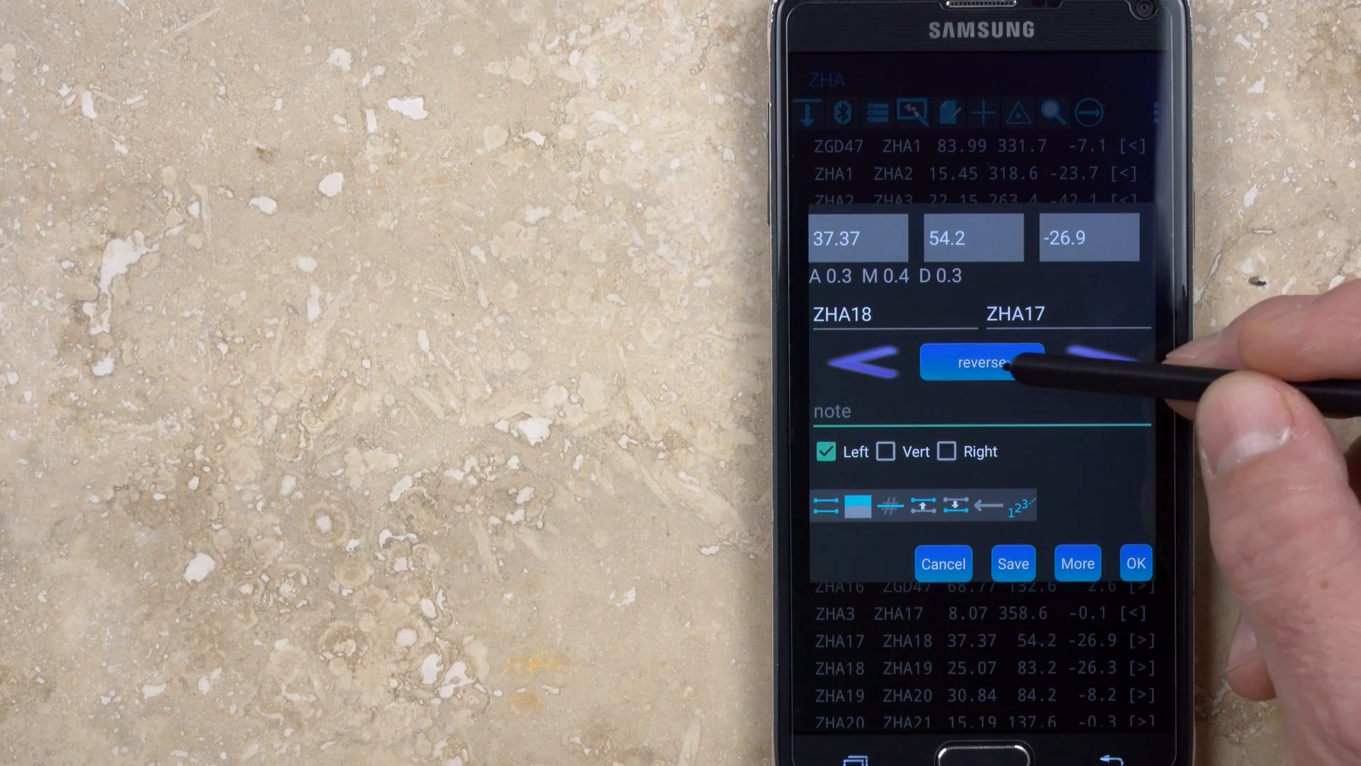
left_click(981, 362)
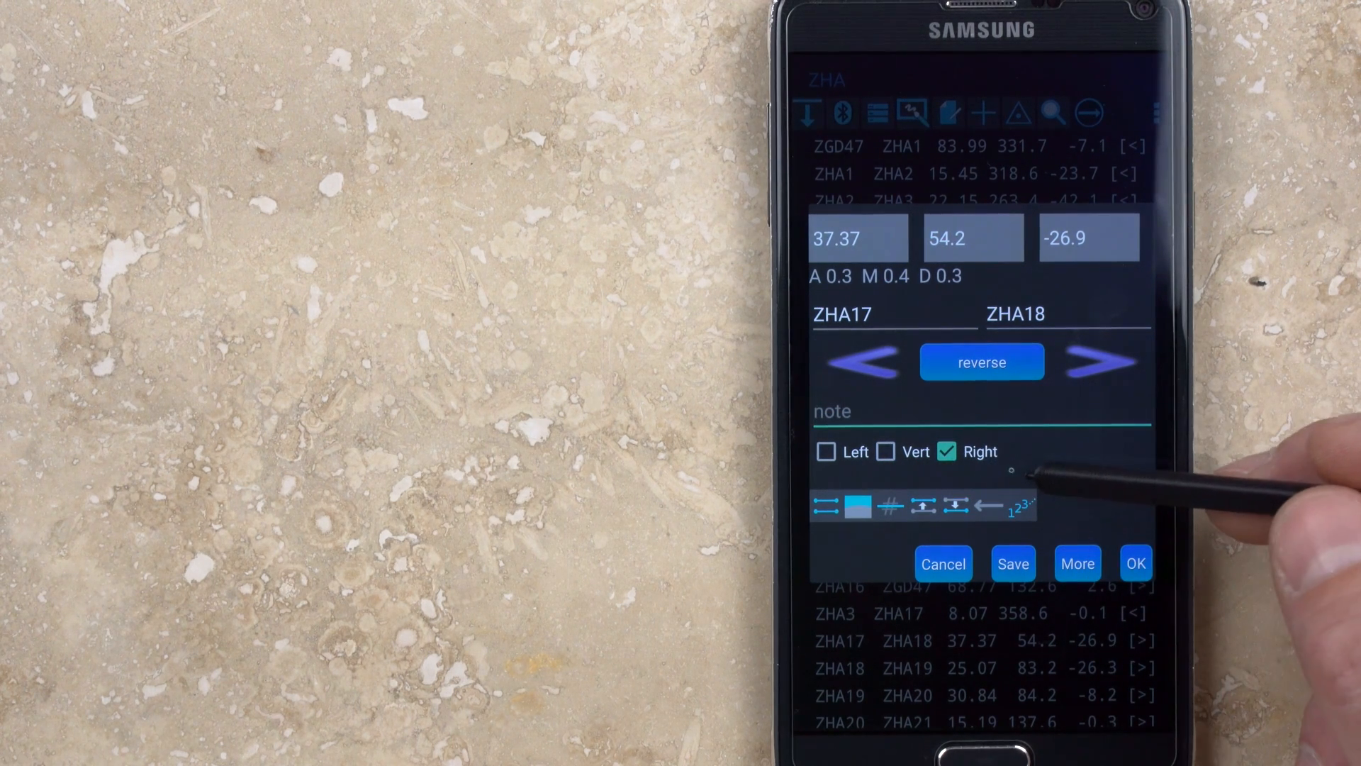
left_click(885, 452)
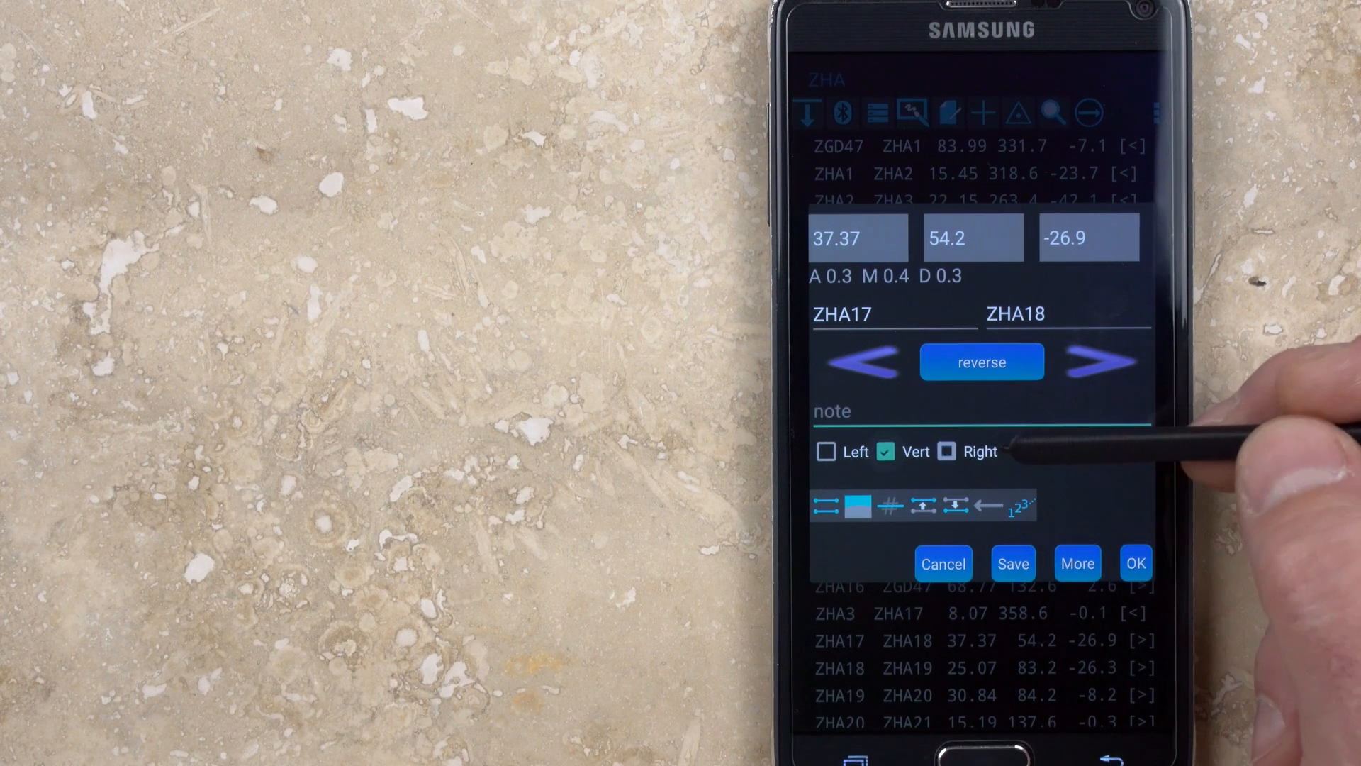
left_click(947, 451)
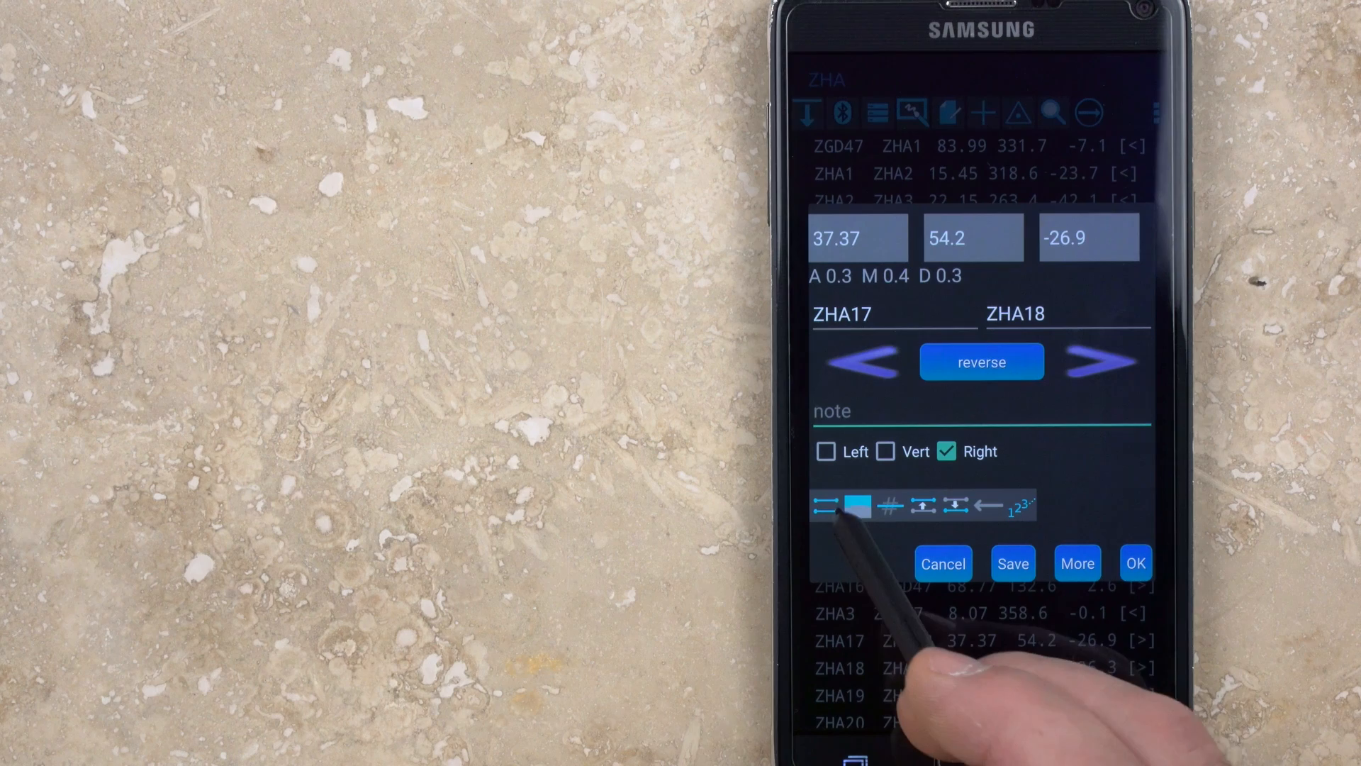
Toggle the duplicate flag on and off, mark a back-sight, then reopen ZHA17–ZHA18.
left_click(856, 504)
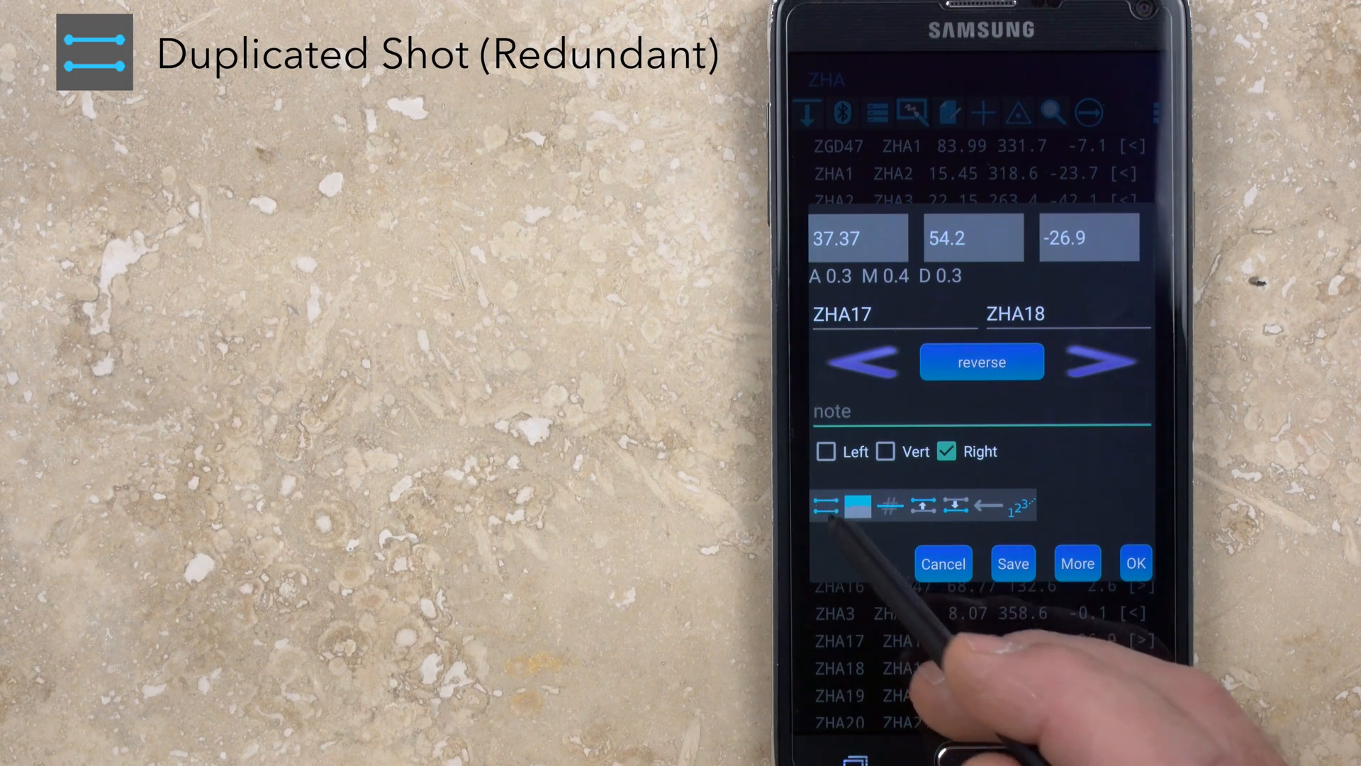
left_click(823, 506)
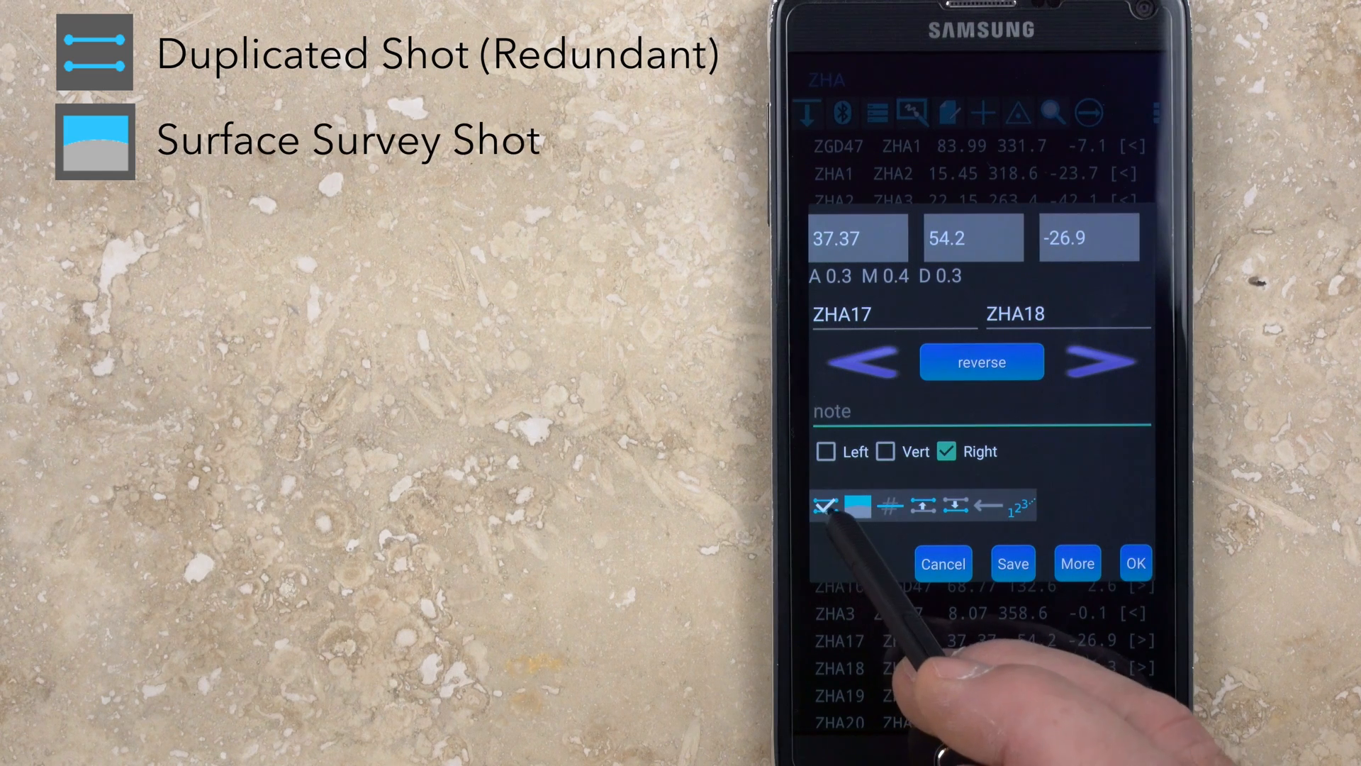
left_click(857, 506)
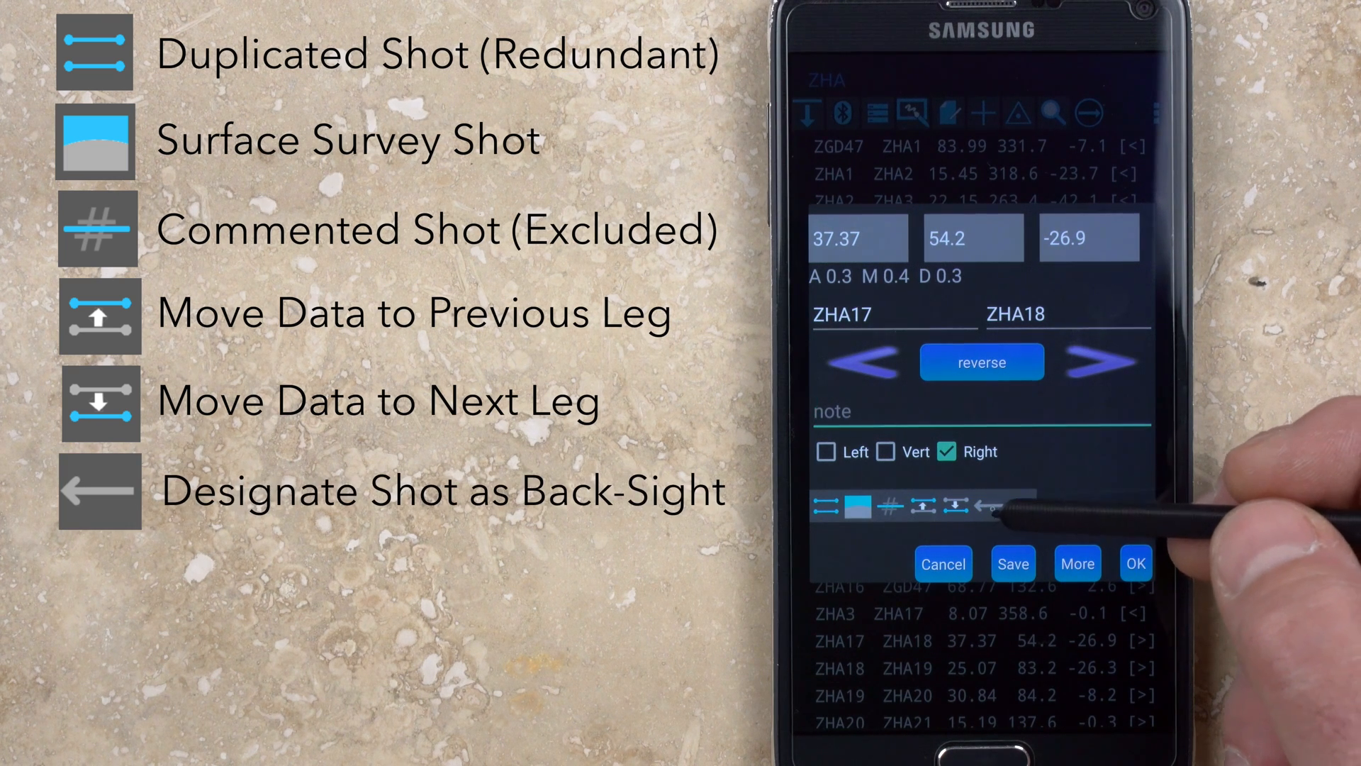
left_click(1136, 562)
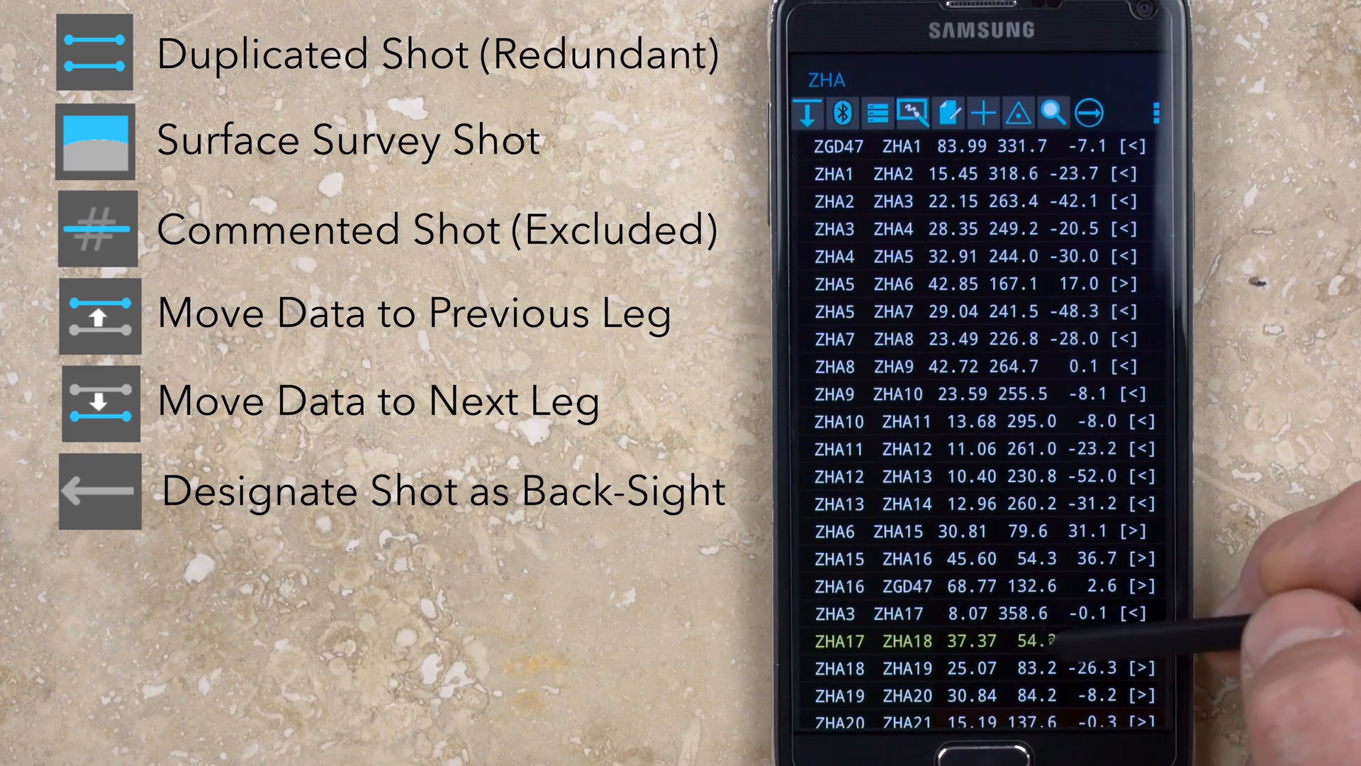
left_click(981, 641)
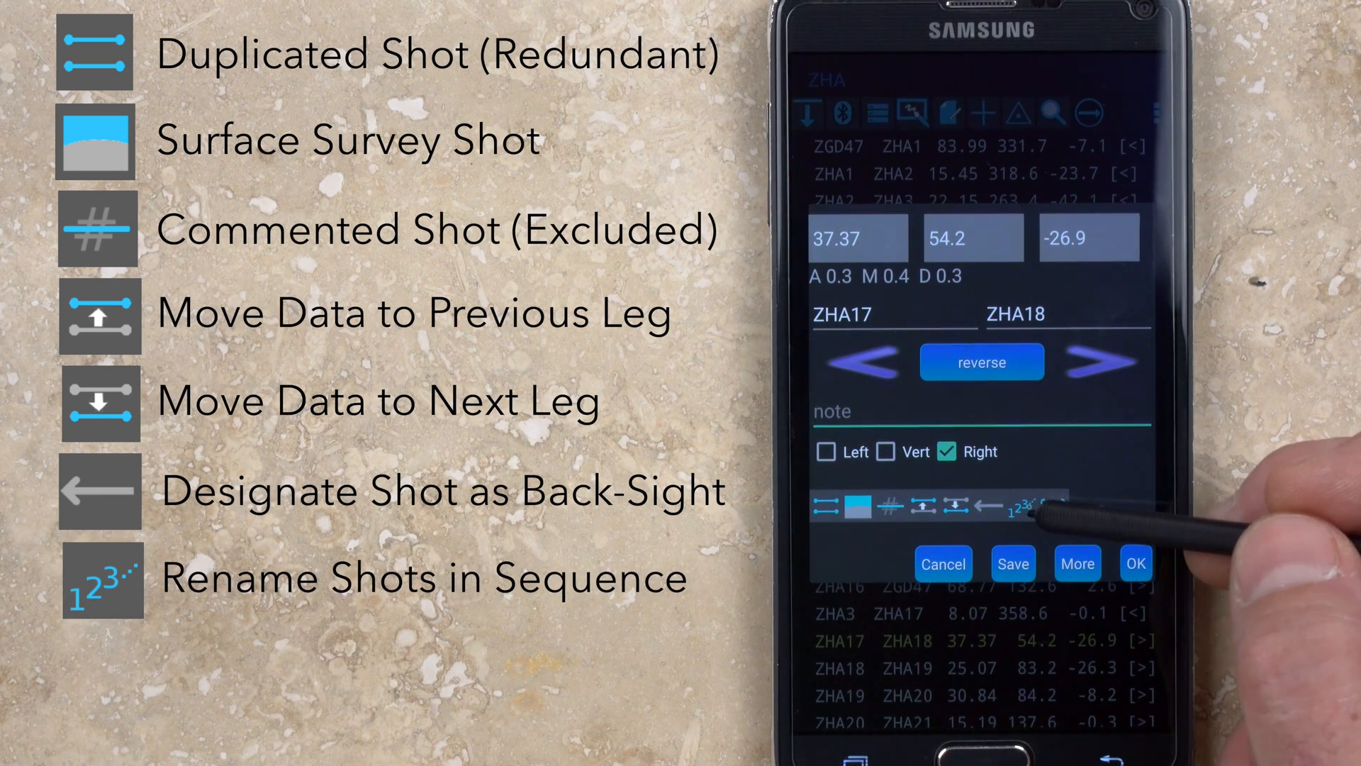
mouse_move(1025, 512)
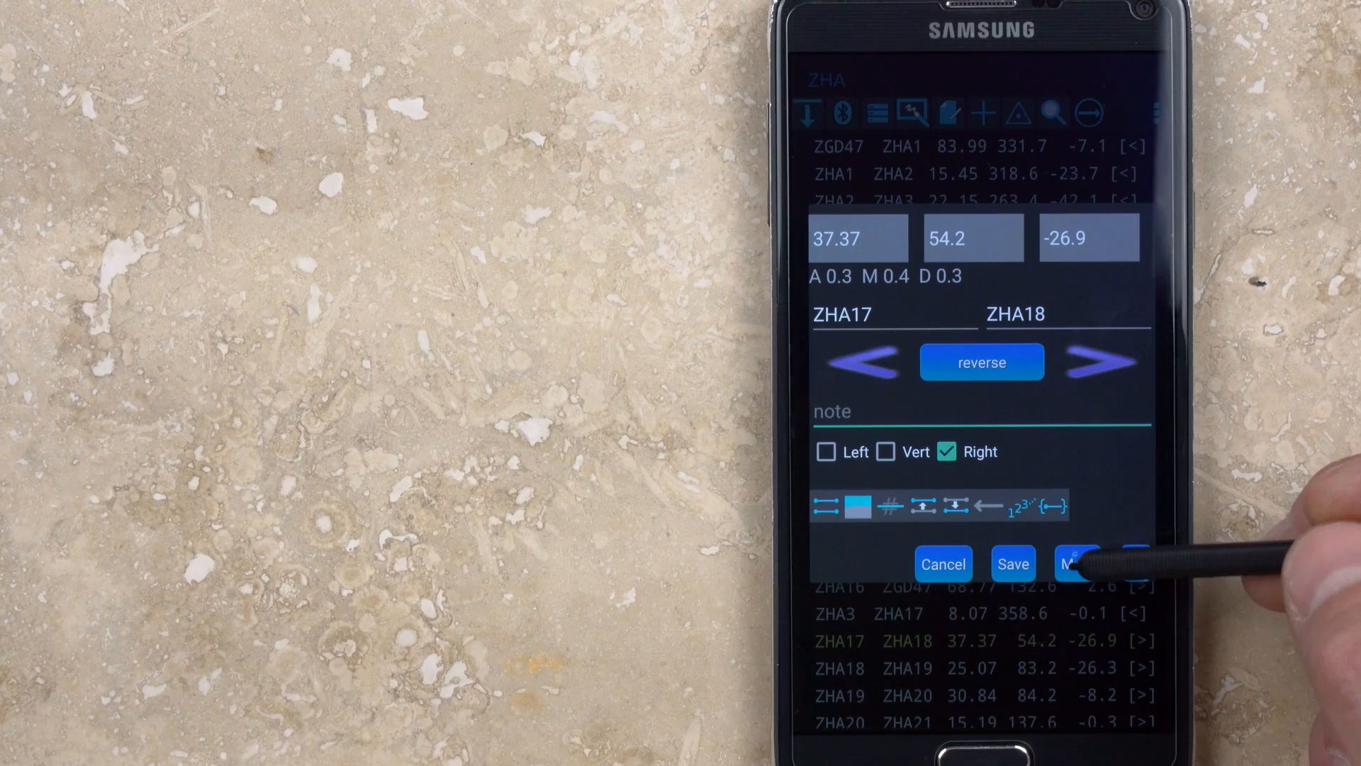
Open and cancel the More shot edit options for ZHA17–ZHA18.
left_click(1076, 564)
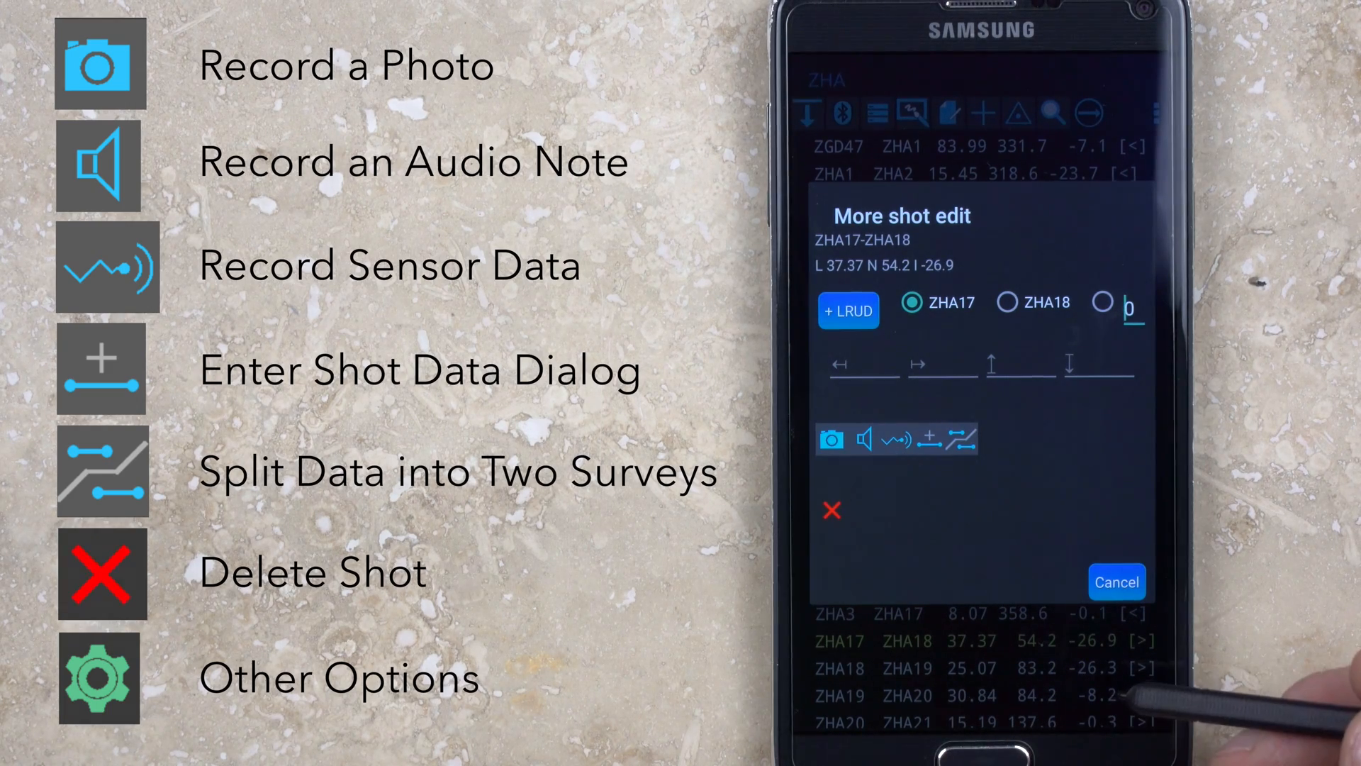
left_click(1116, 582)
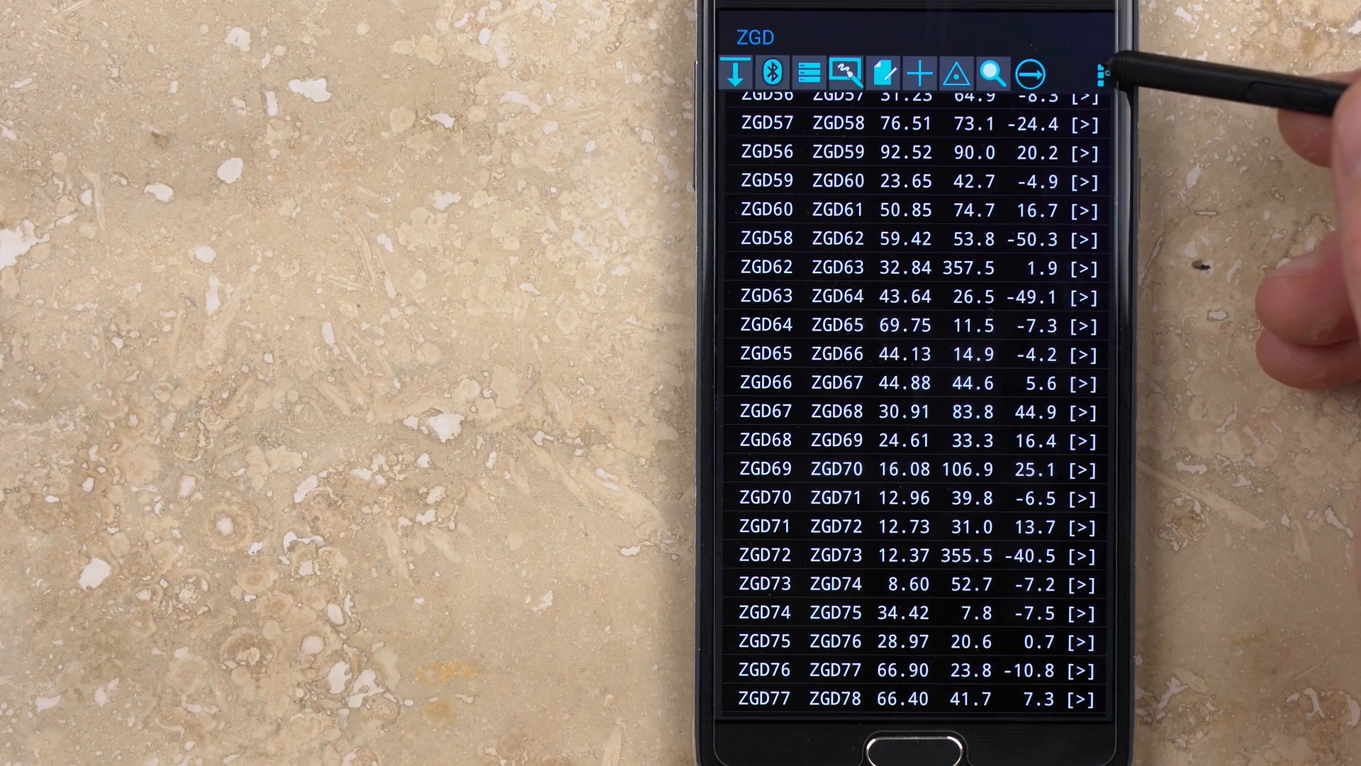
Show ZGD survey info statistics: 85 legs, 86 stations and 1343 splays.
left_click(1099, 73)
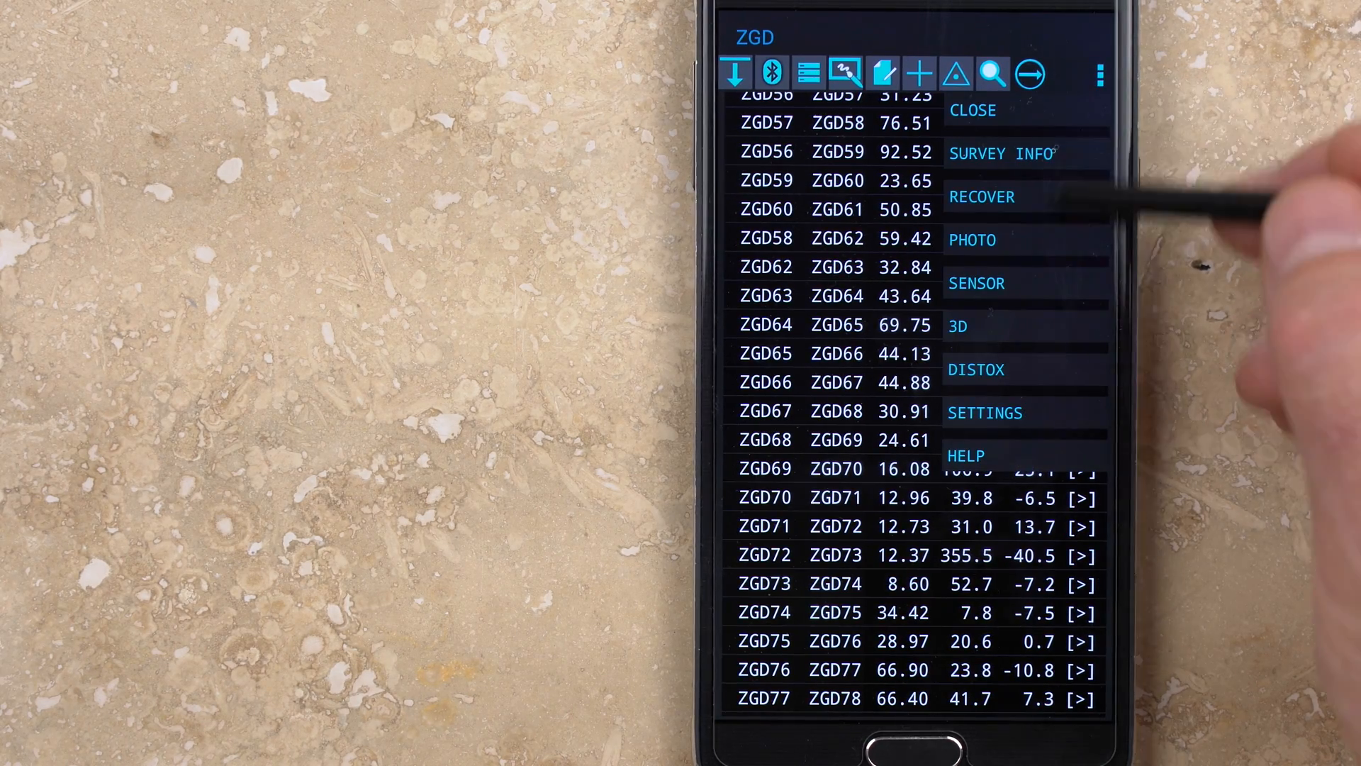
left_click(1002, 153)
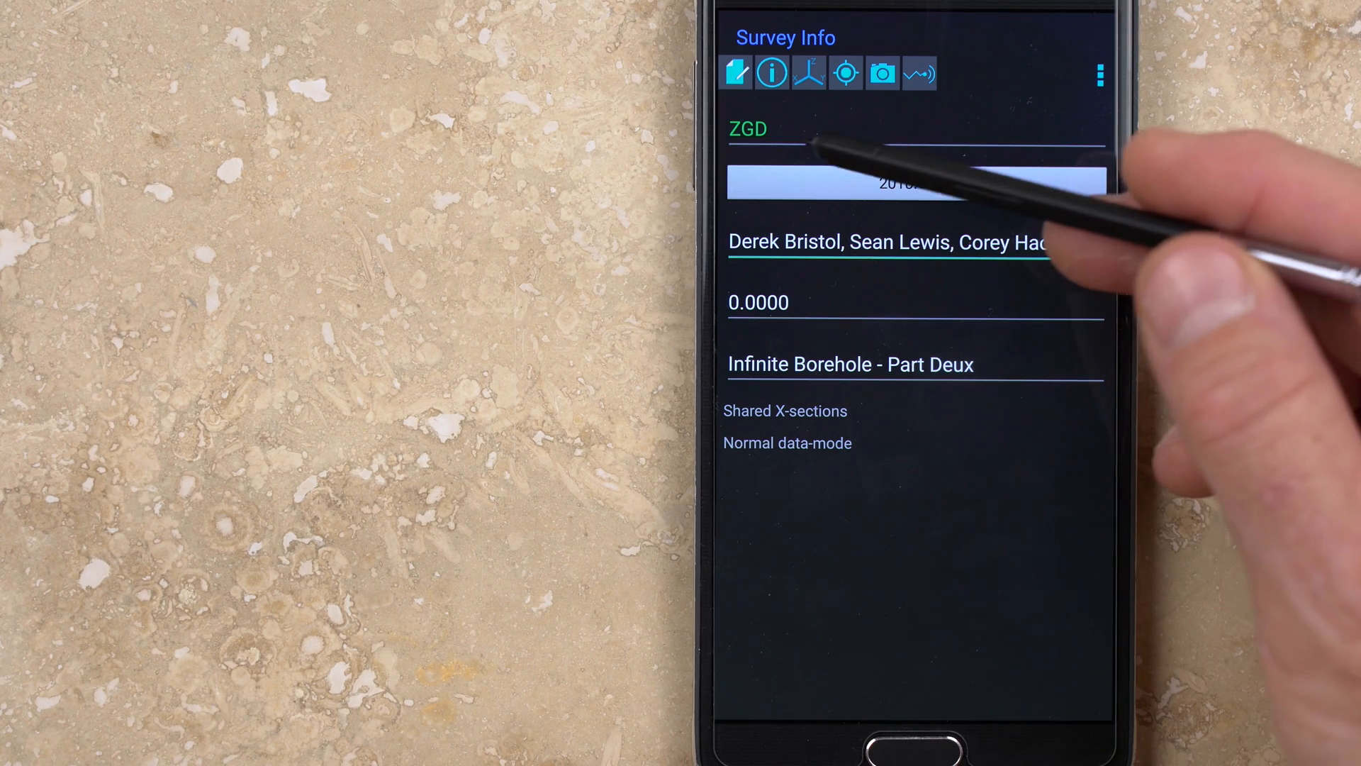
left_click(898, 302)
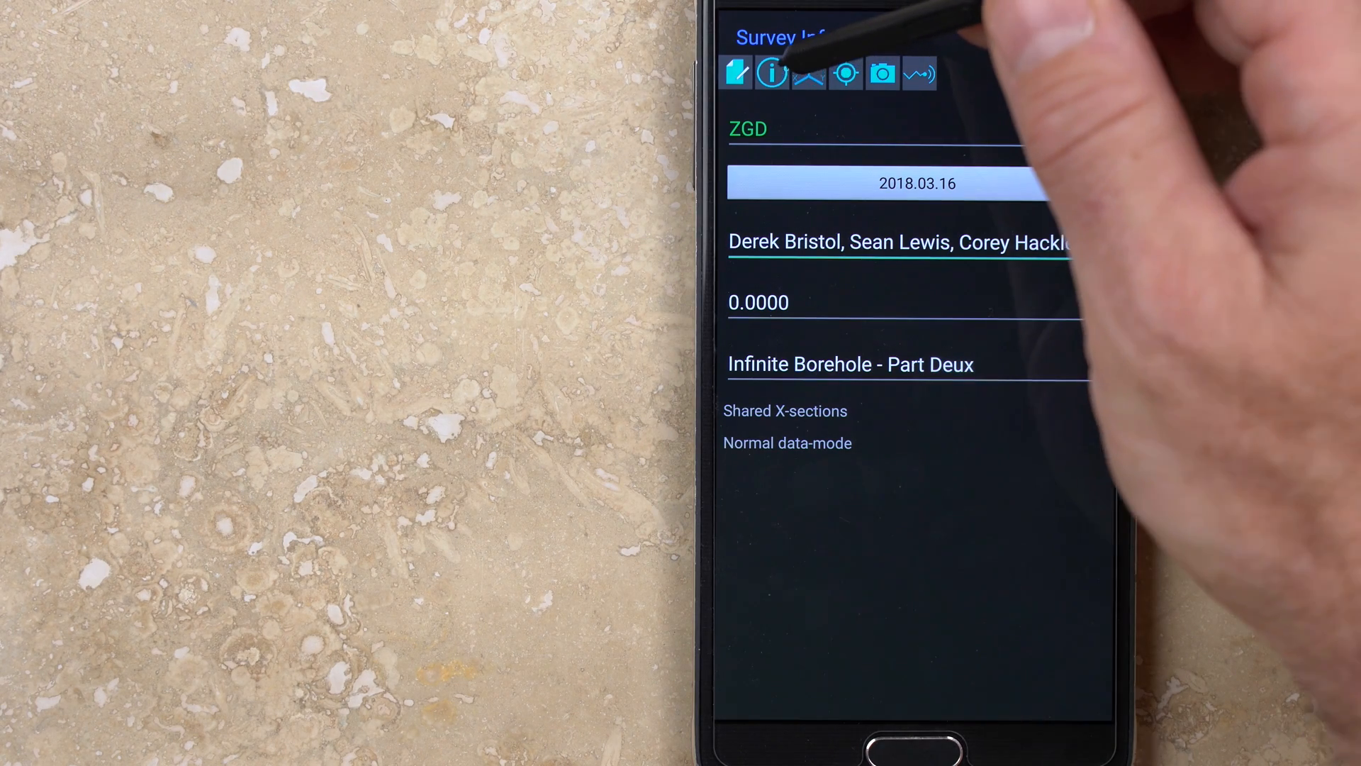
left_click(772, 73)
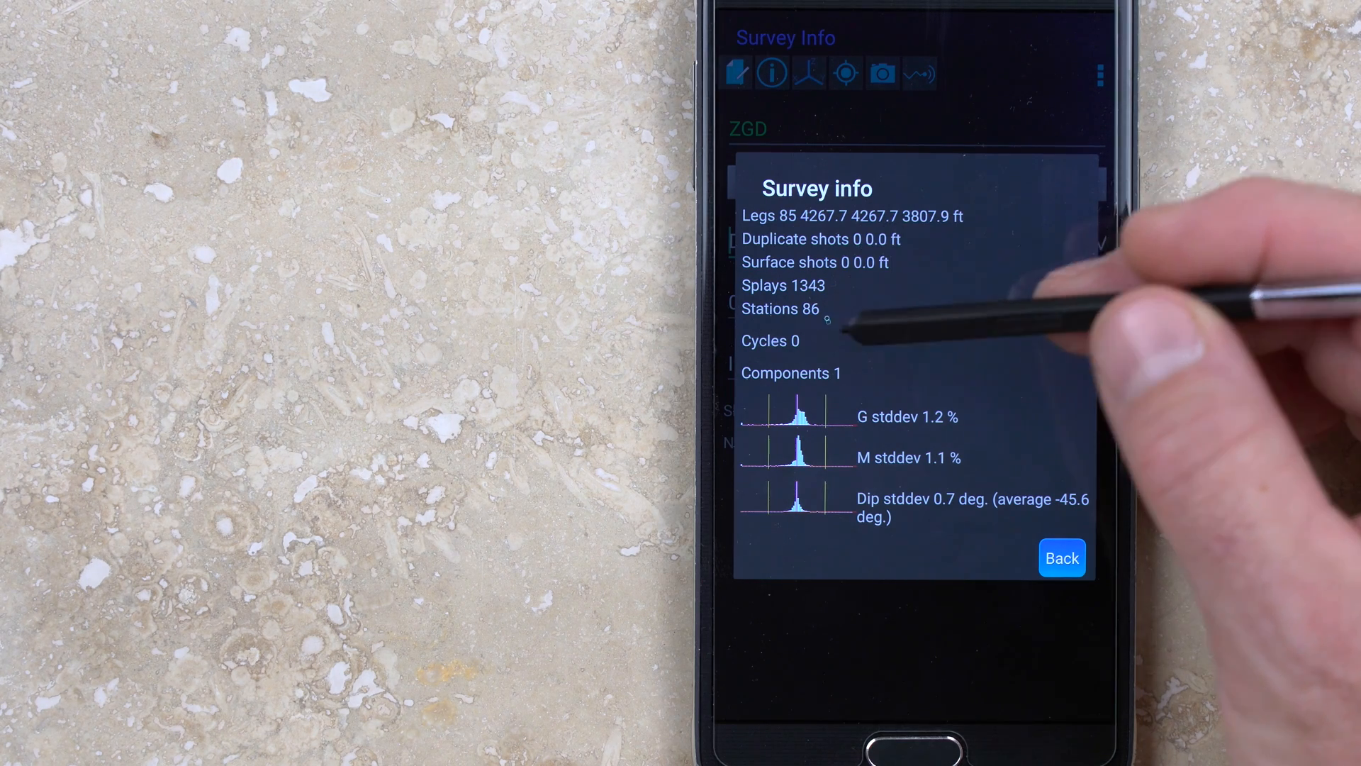
Close the ZGD survey statistics summary and open the survey page's options list.
left_click(1062, 557)
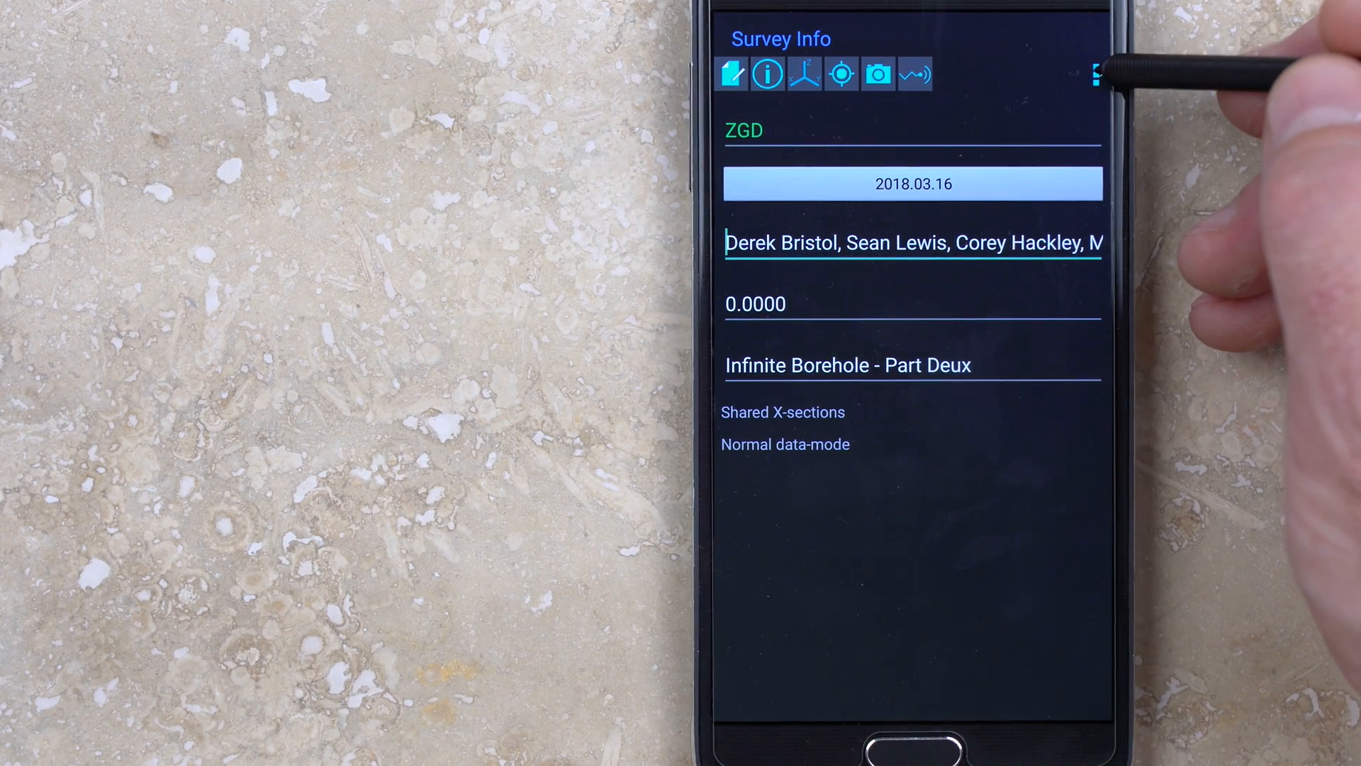
left_click(1095, 73)
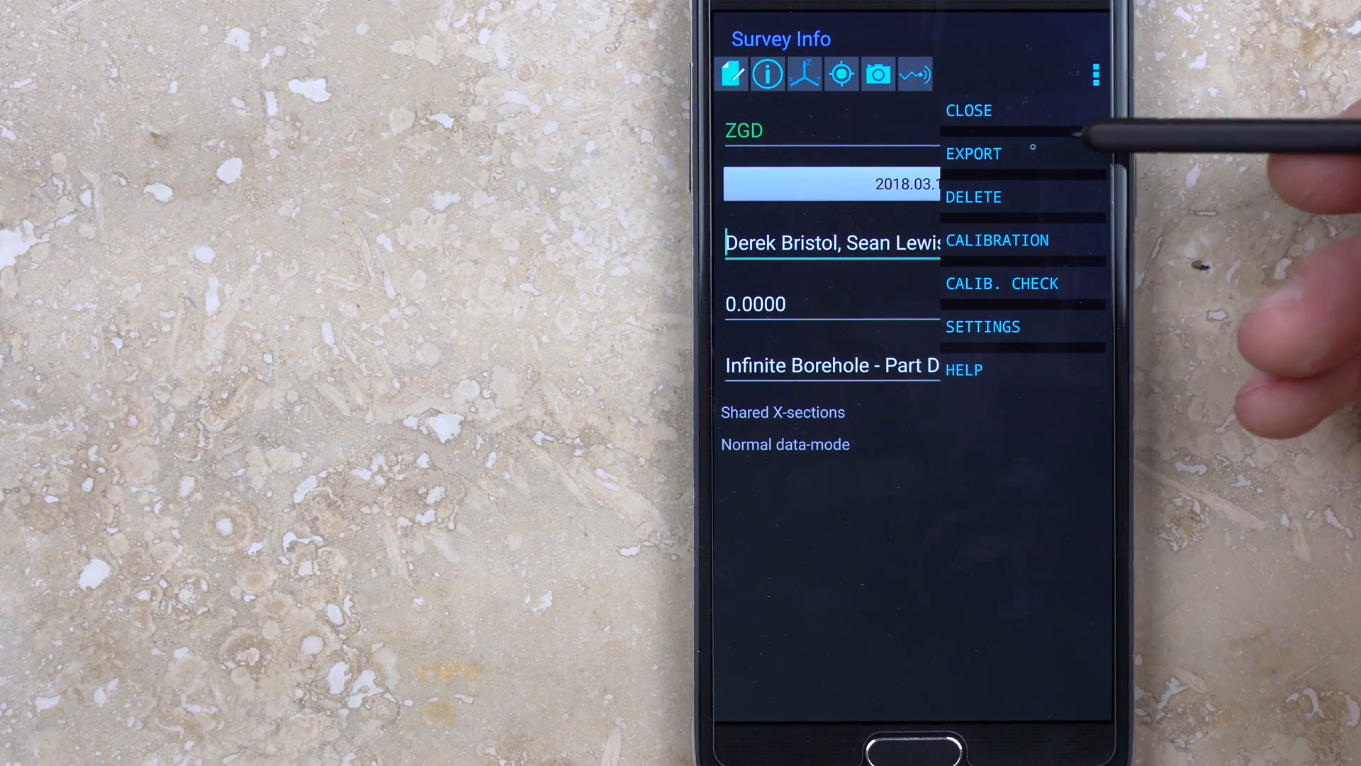